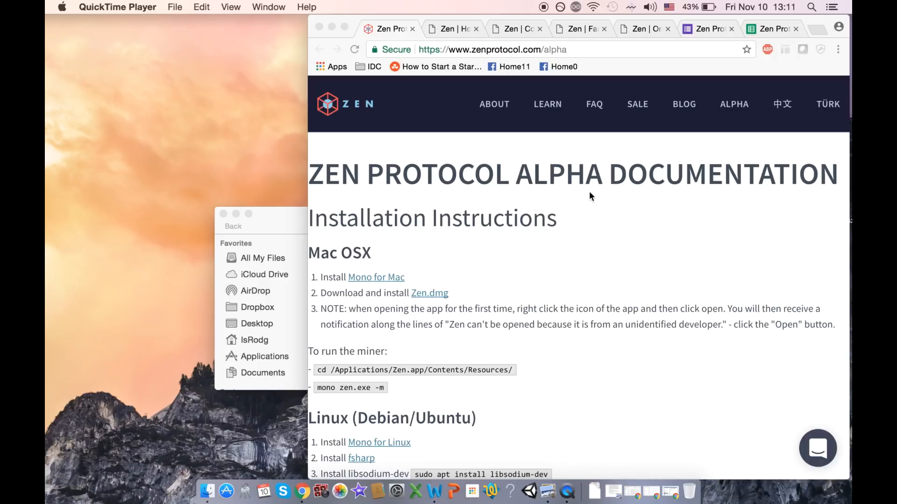
pyautogui.moveTo(541, 178)
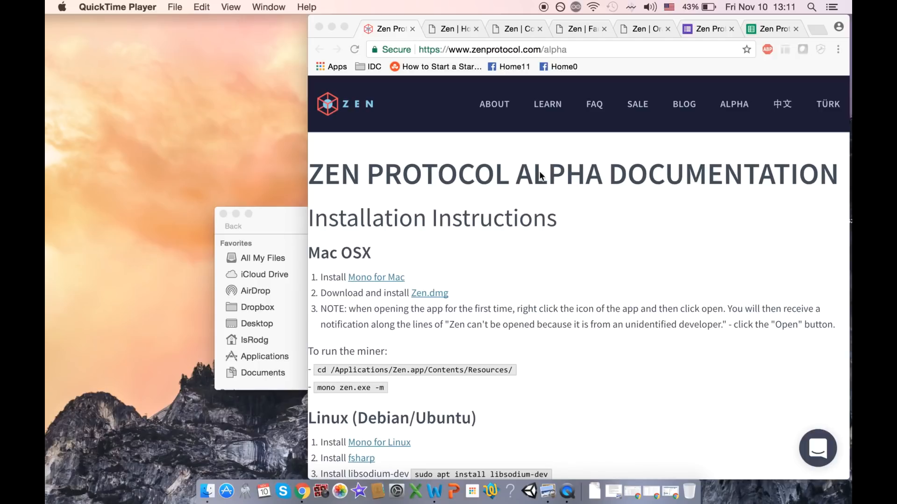
pyautogui.moveTo(344, 294)
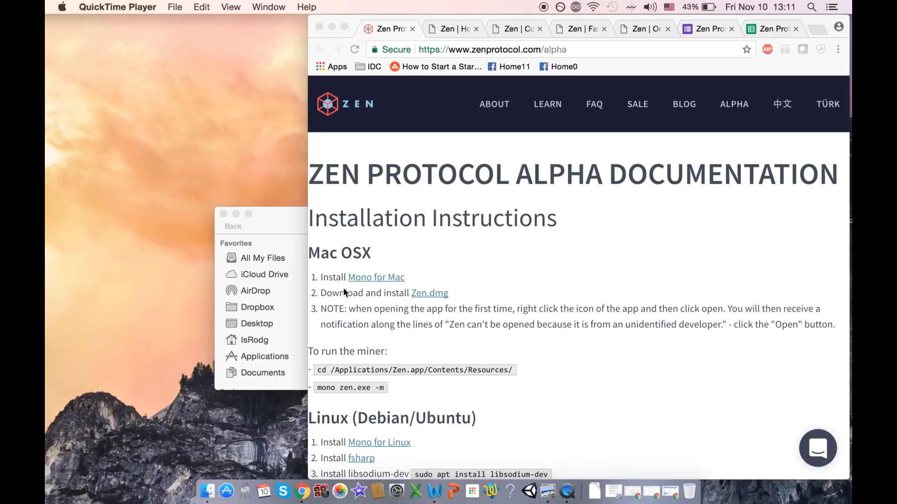
pyautogui.moveTo(362, 289)
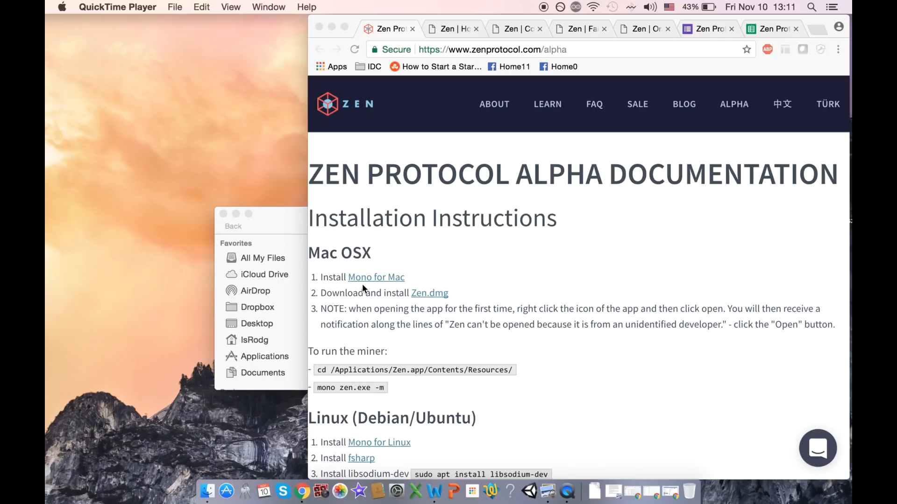
pyautogui.moveTo(394, 279)
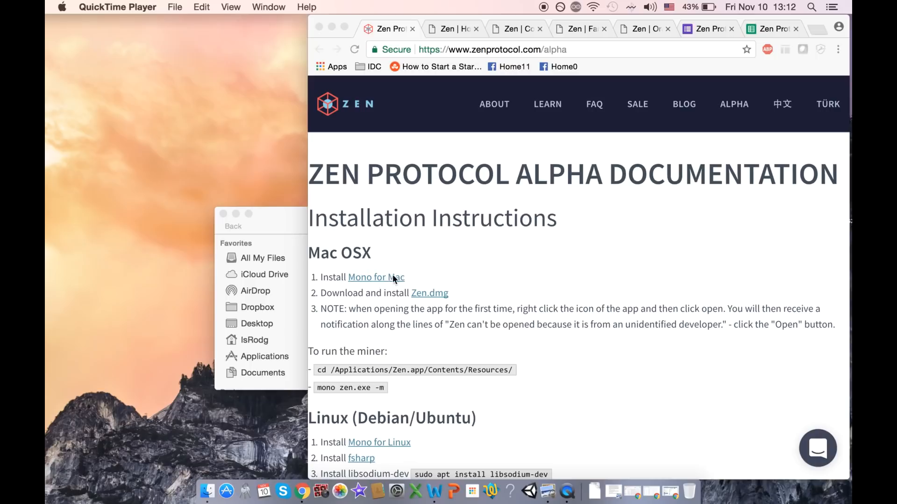
pyautogui.moveTo(410, 288)
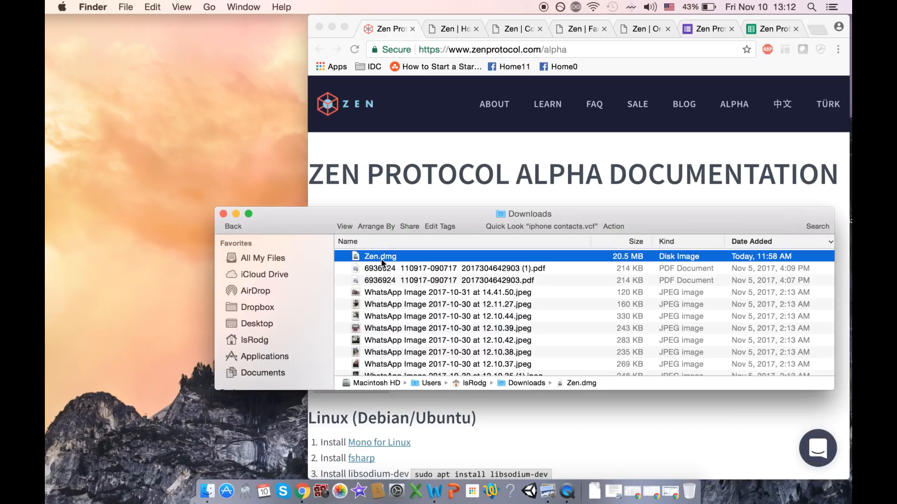
# Step: Mount Zen.dmg, launch Zen from Applications, and close the Applications folder window
pyautogui.doubleClick(380, 256)
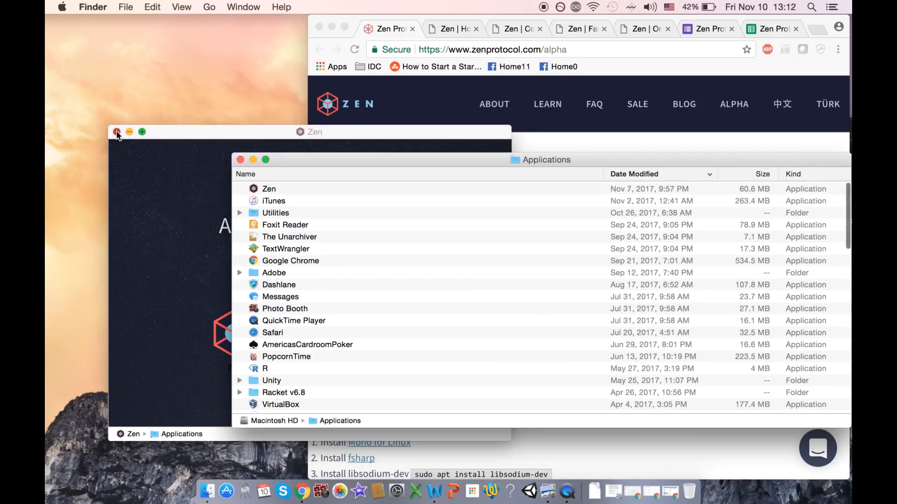
pyautogui.rightClick(269, 189)
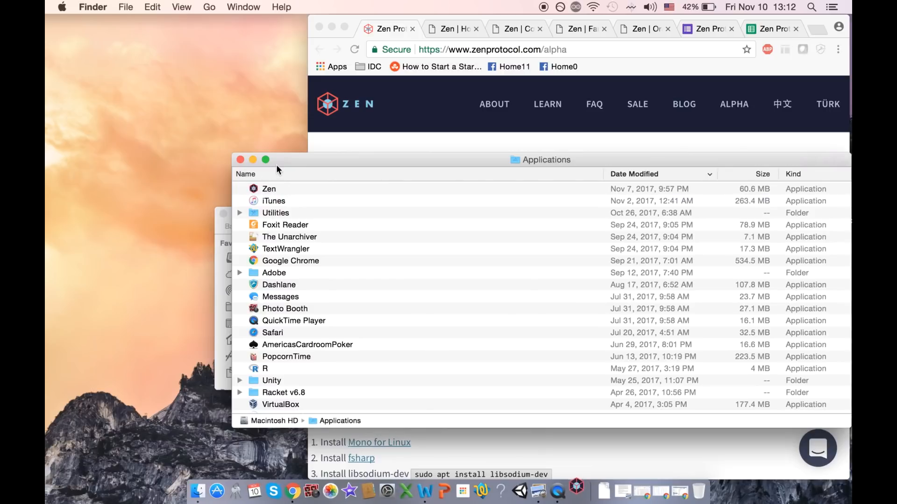
pyautogui.doubleClick(269, 188)
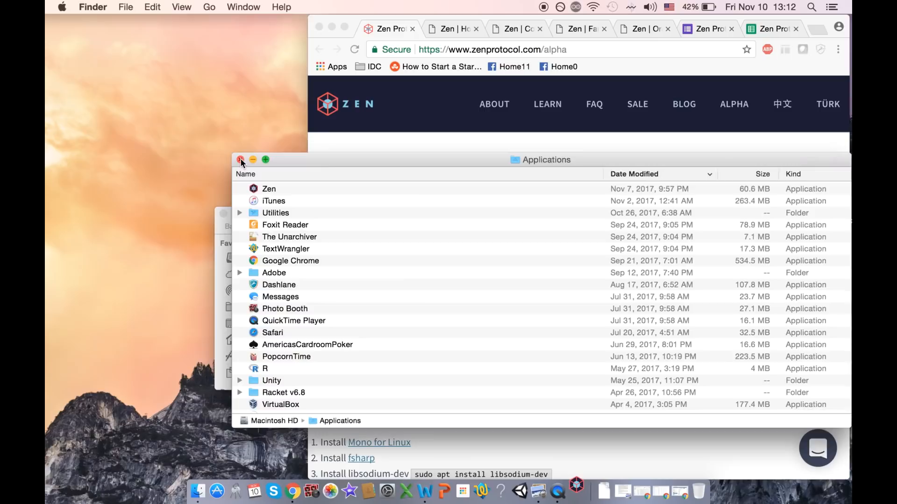
pyautogui.click(240, 160)
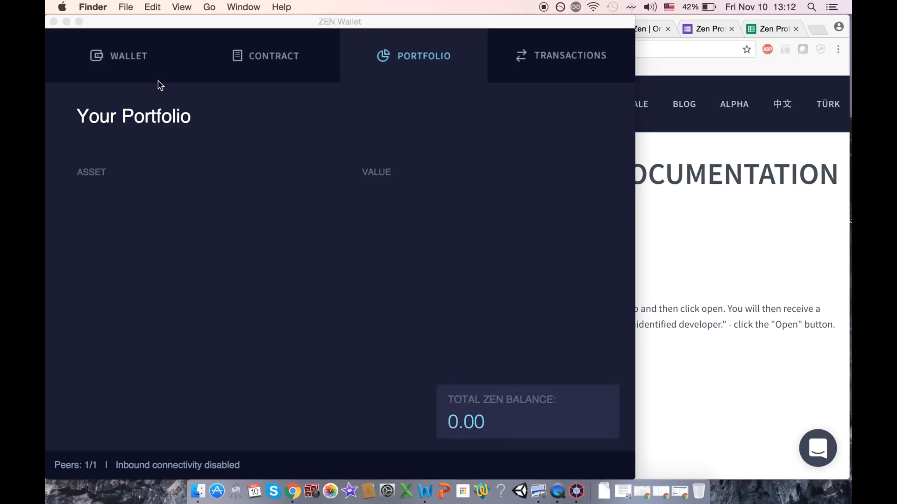
pyautogui.moveTo(181, 89)
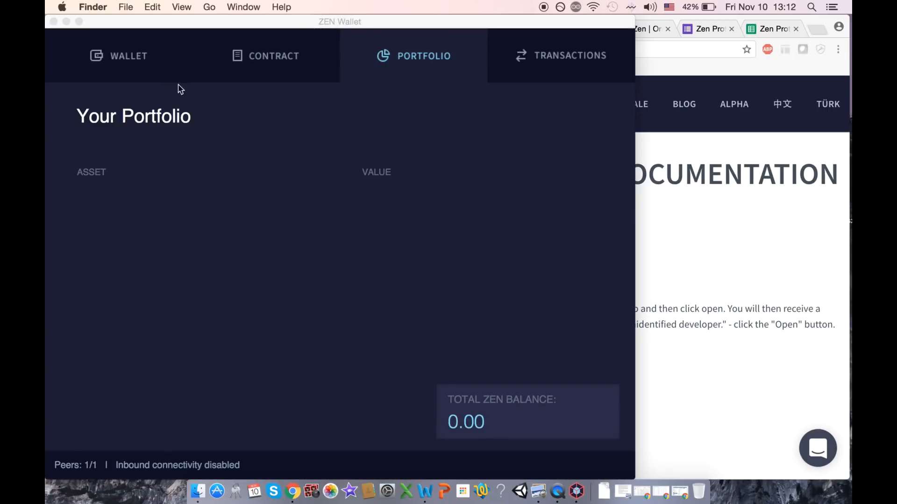
pyautogui.moveTo(229, 166)
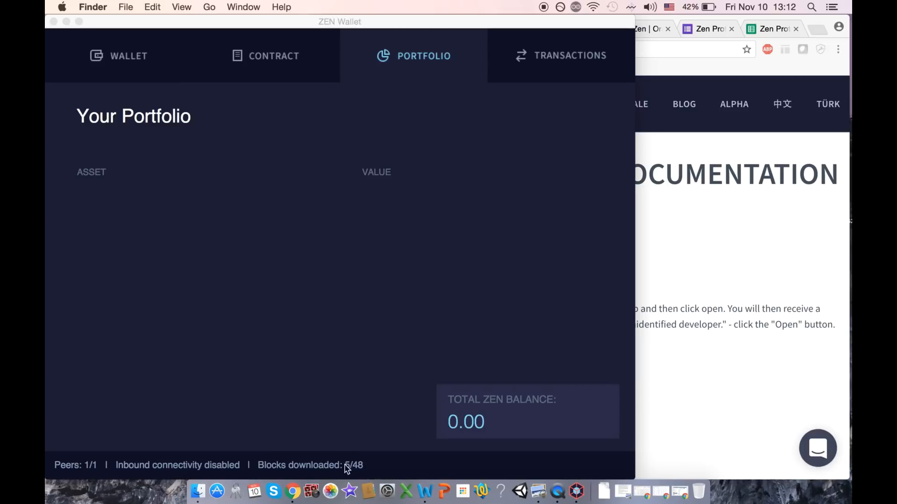
pyautogui.moveTo(208, 169)
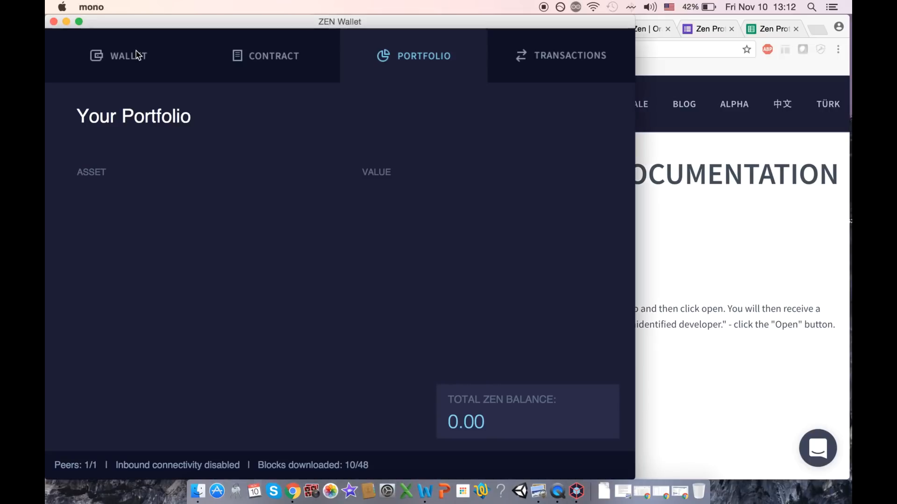
# Step: View the wallet address, send form, contract activation and portfolio, ending on the empty transactions list
pyautogui.click(119, 55)
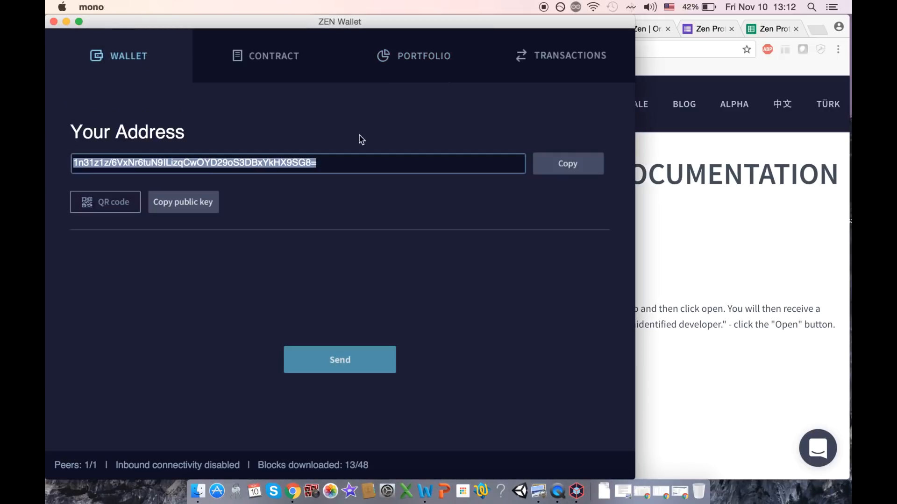
pyautogui.moveTo(488, 209)
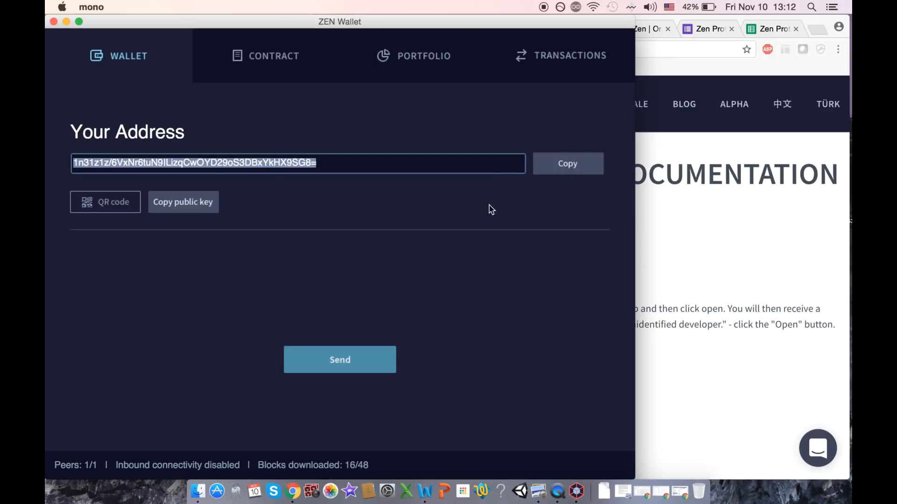
pyautogui.click(339, 360)
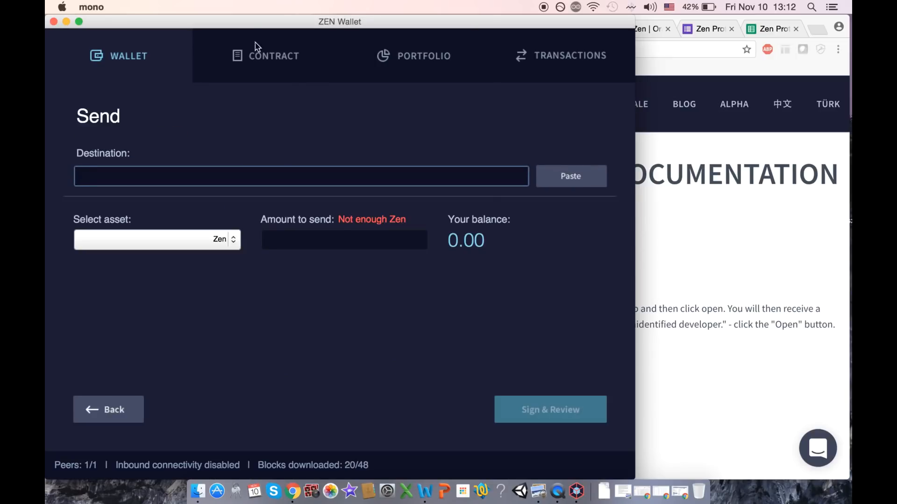
pyautogui.click(265, 55)
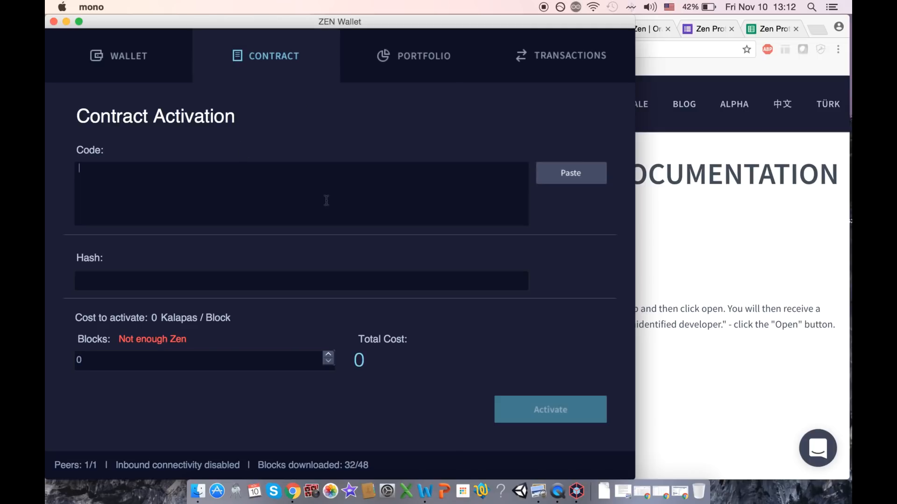
pyautogui.click(423, 55)
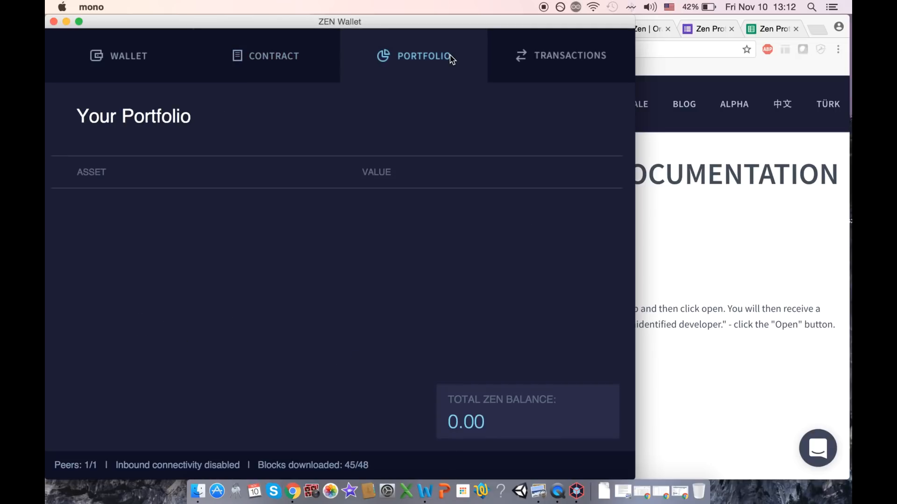
pyautogui.click(560, 55)
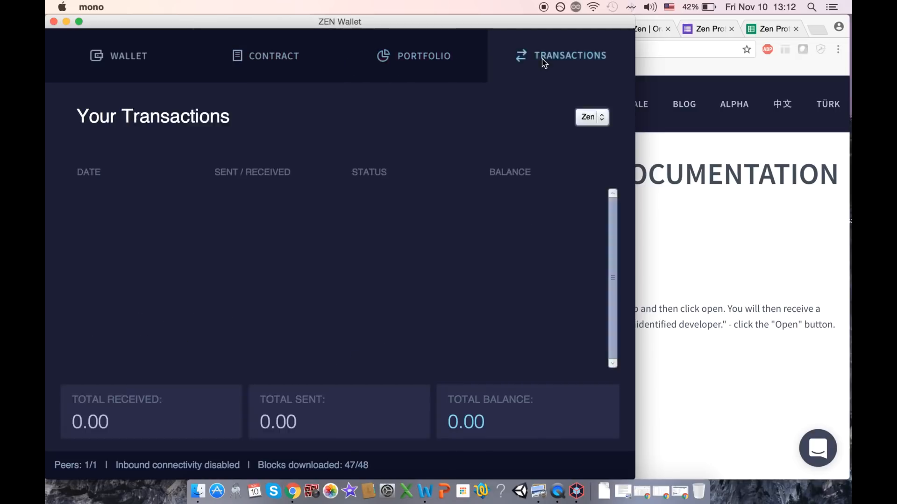
pyautogui.moveTo(383, 121)
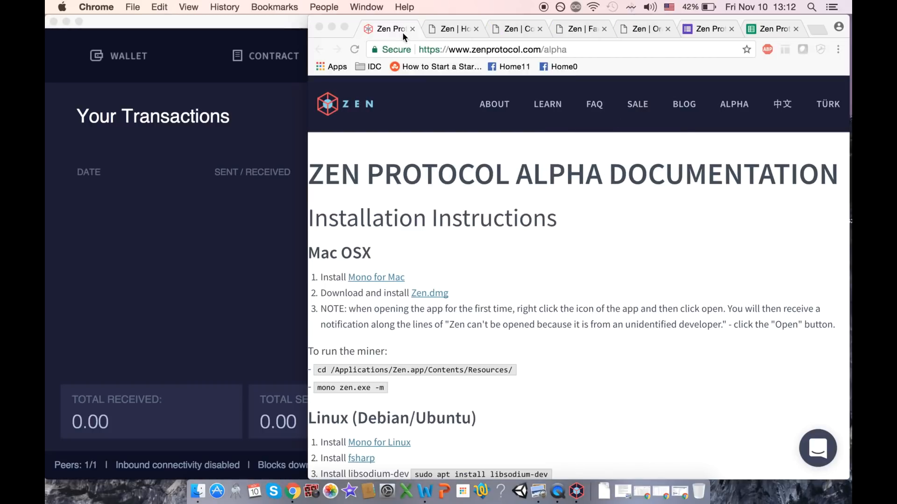
# Step: Scroll the alpha documentation to the Using the Alpha section and its contract steps
pyautogui.scroll(-3)
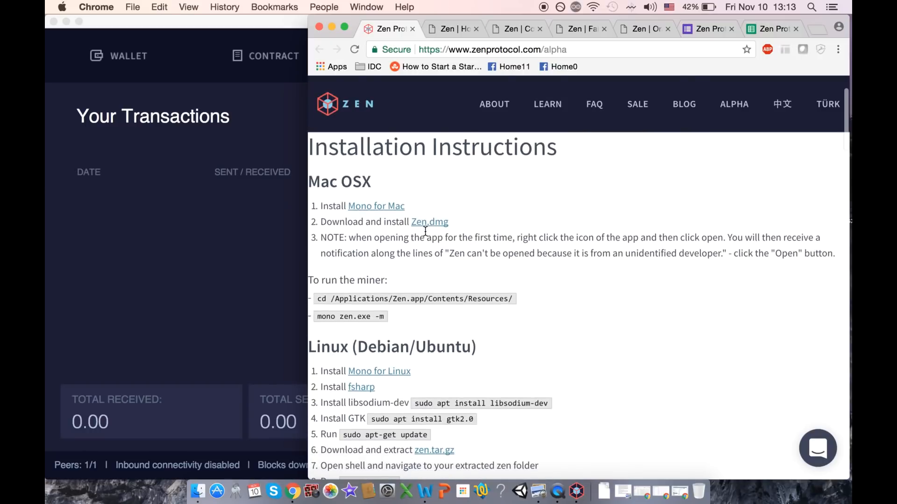
pyautogui.scroll(-3)
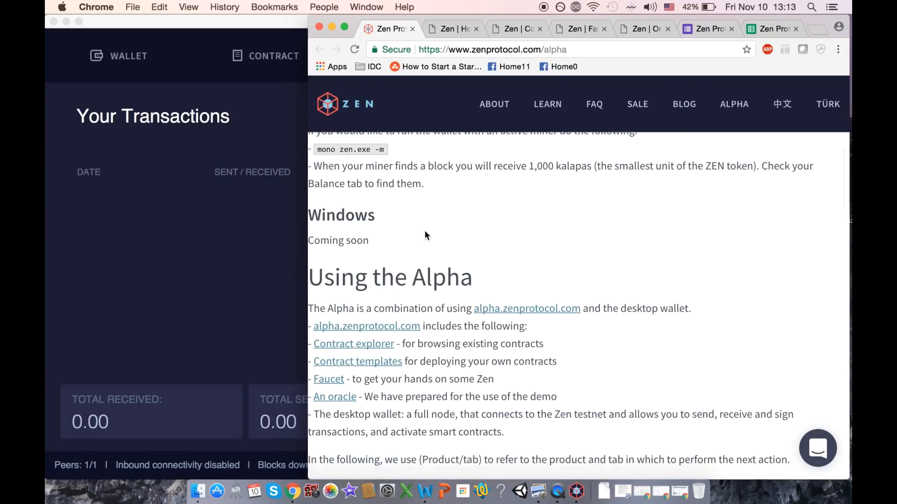
pyautogui.scroll(-3)
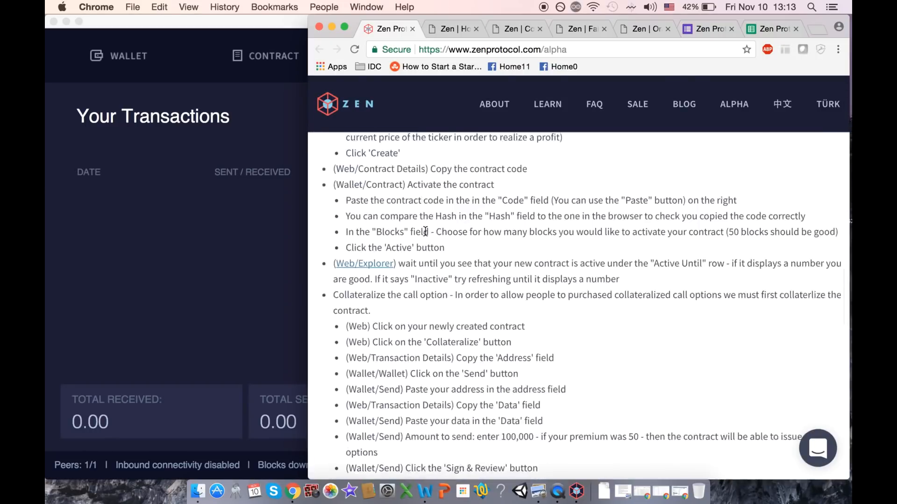
pyautogui.scroll(3)
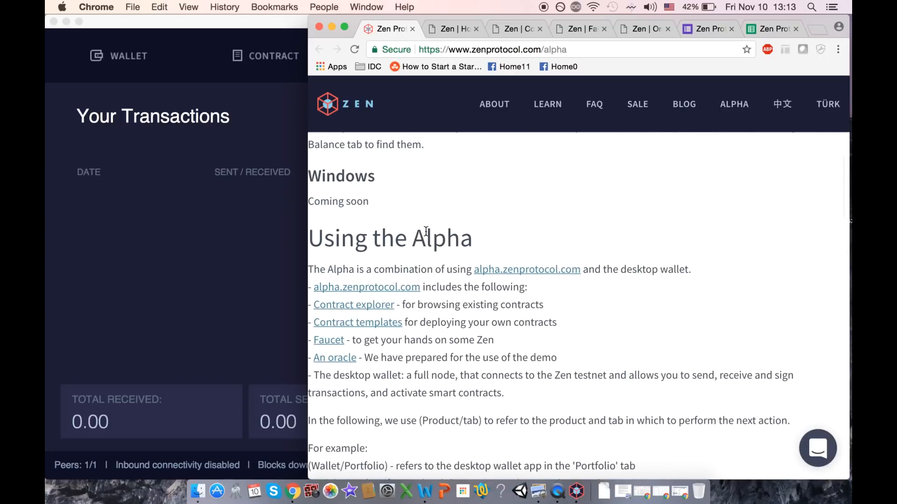
pyautogui.moveTo(543, 272)
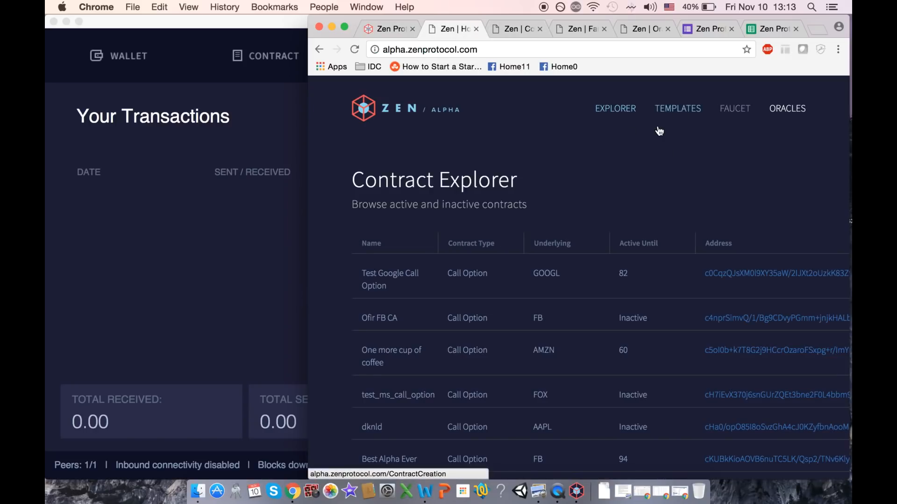
pyautogui.moveTo(591, 161)
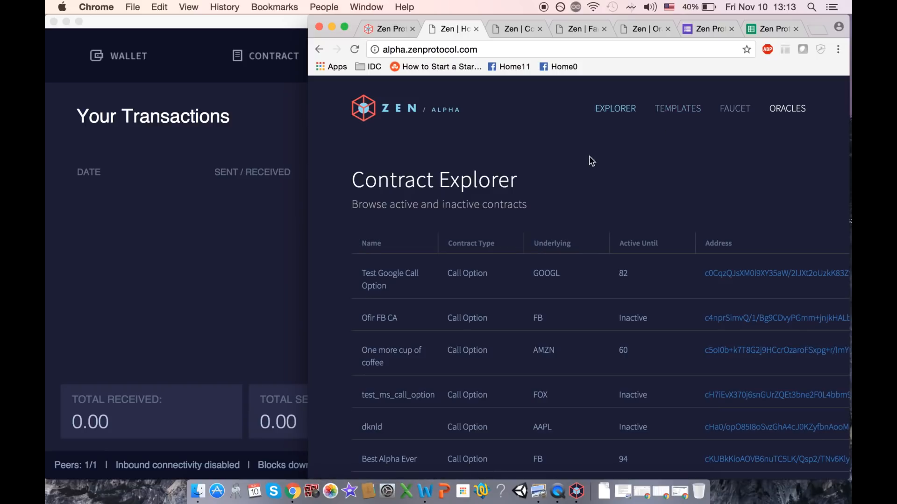
# Step: Look over the Contract Explorer and Oracle Market pages, then return to the Zen Faucet page
pyautogui.scroll(-3)
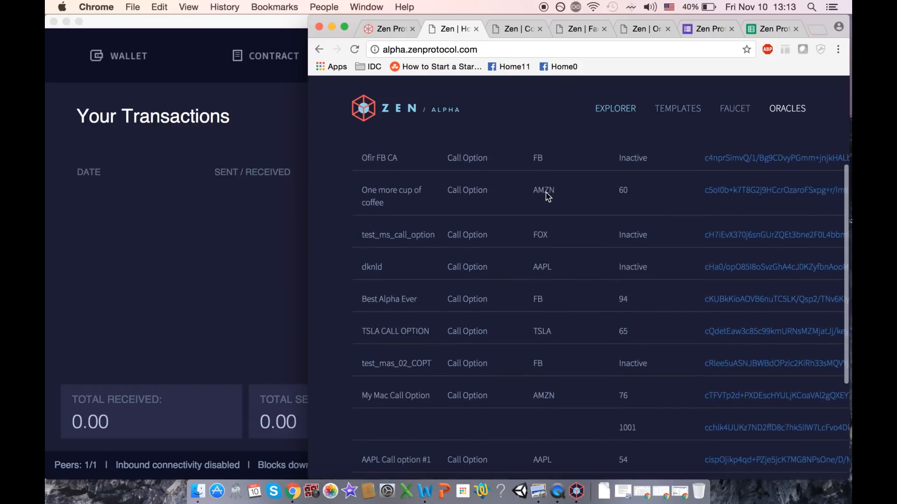
pyautogui.scroll(3)
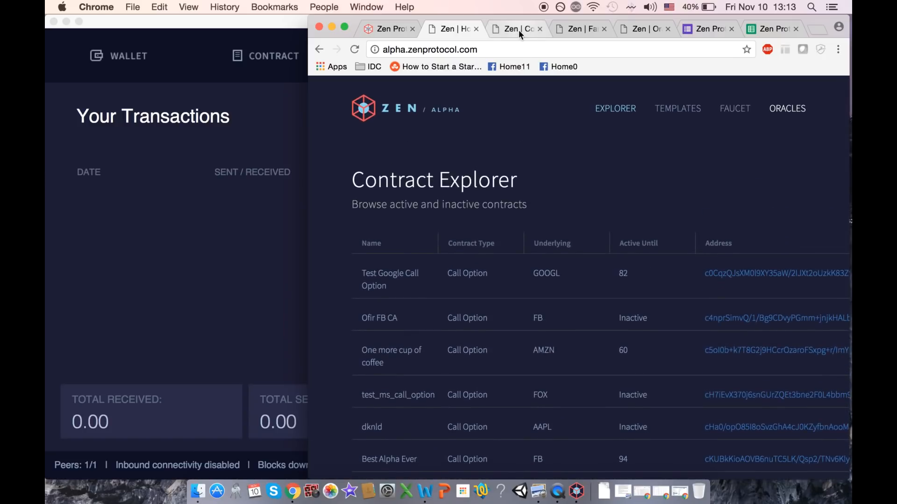
pyautogui.click(677, 108)
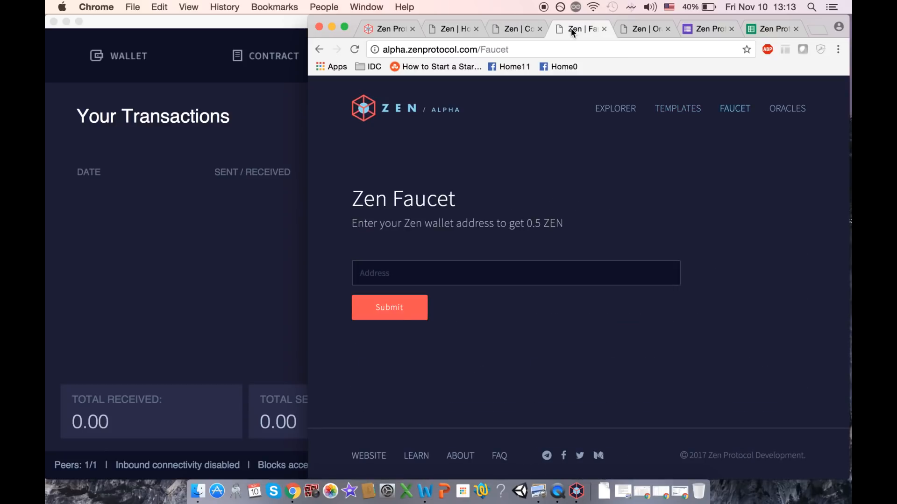
pyautogui.moveTo(644, 29)
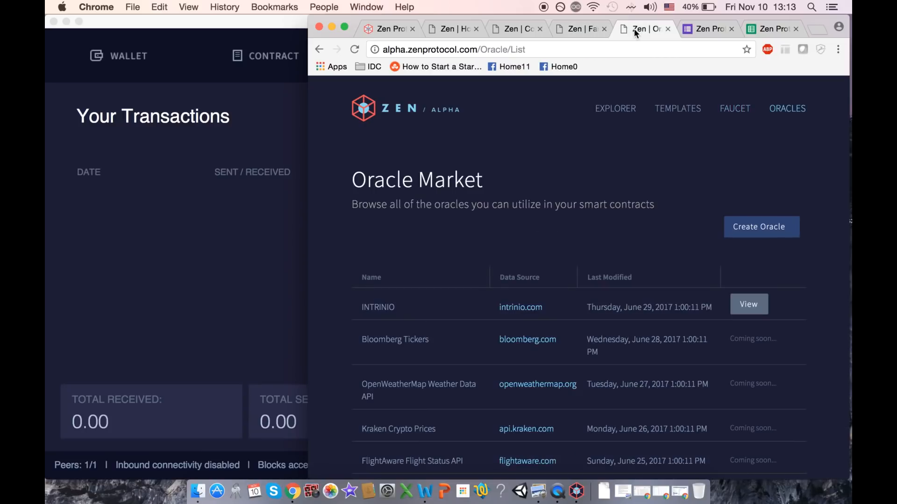
pyautogui.click(577, 29)
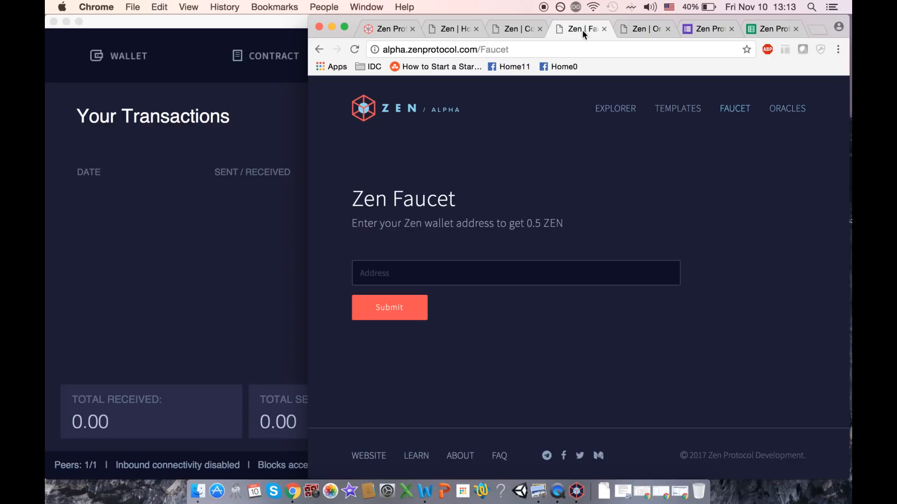
pyautogui.moveTo(541, 10)
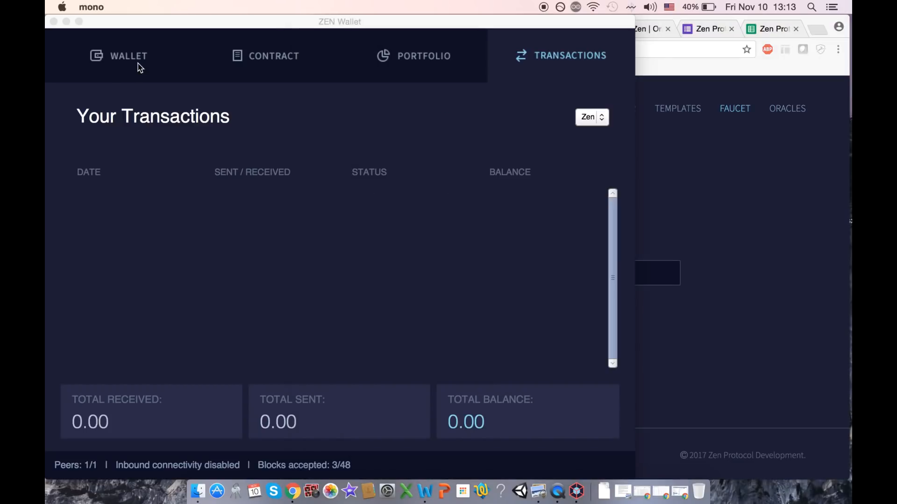
# Step: Submit this wallet's receiving address to the Zen faucet and get the commit confirmation
pyautogui.click(127, 56)
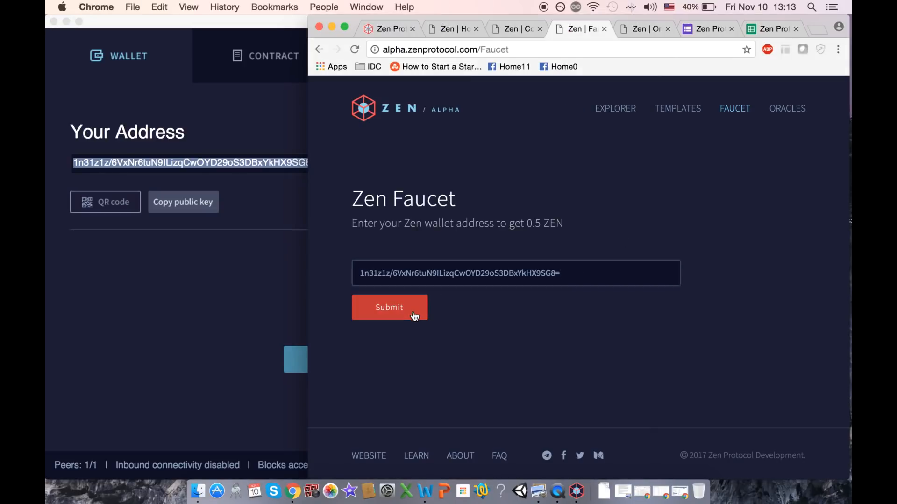
pyautogui.click(388, 307)
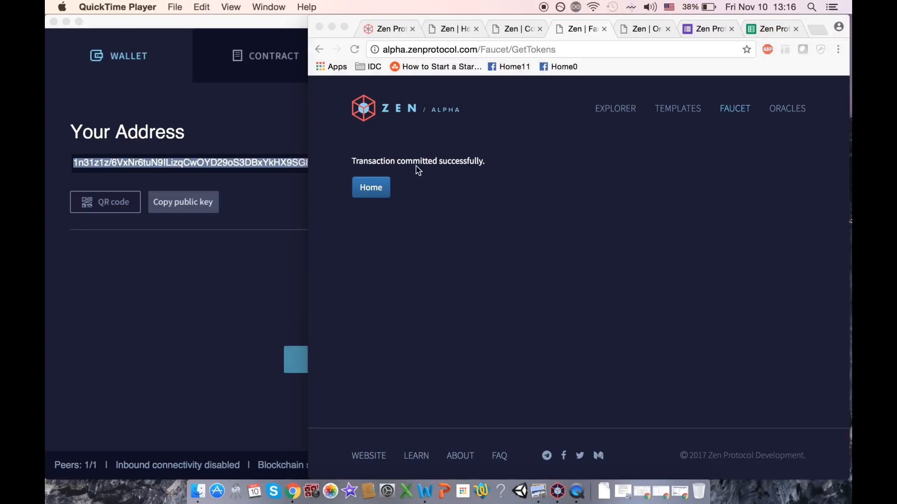
pyautogui.moveTo(473, 169)
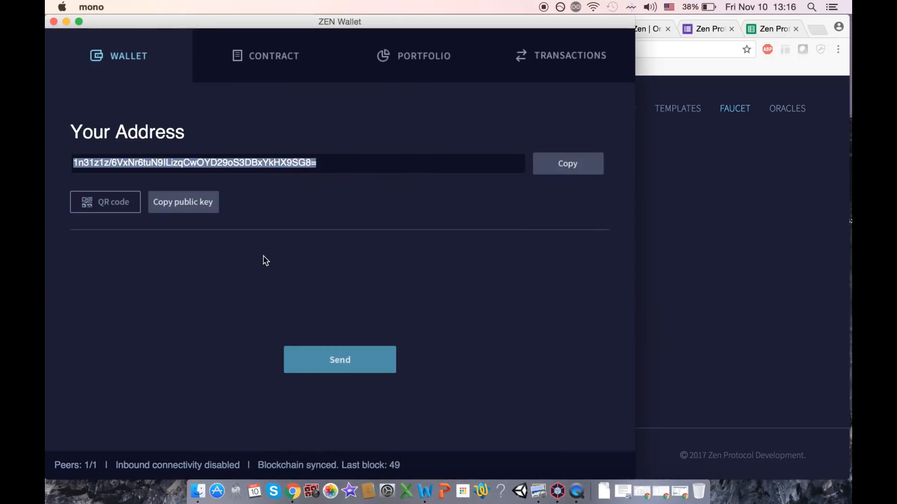
pyautogui.moveTo(414, 473)
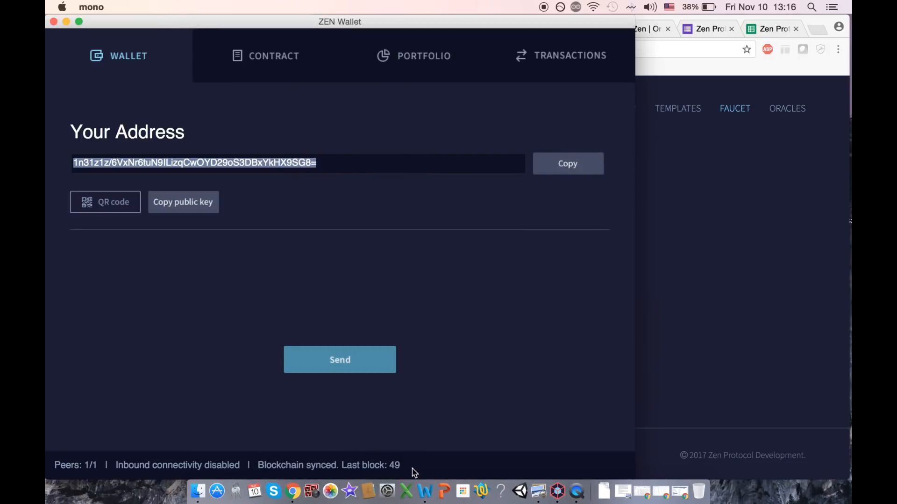
pyautogui.moveTo(481, 269)
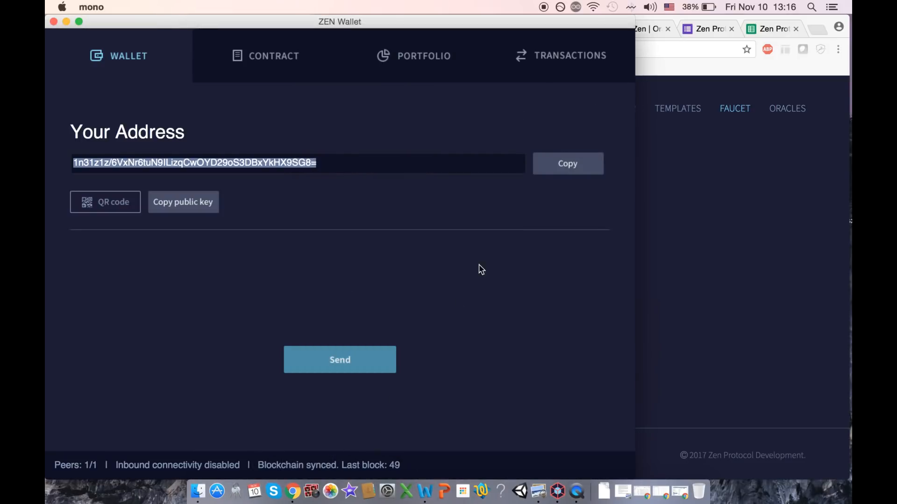
# Step: Check the transactions list for the confirmed incoming 50000000.00 Zen and total balance
pyautogui.click(561, 55)
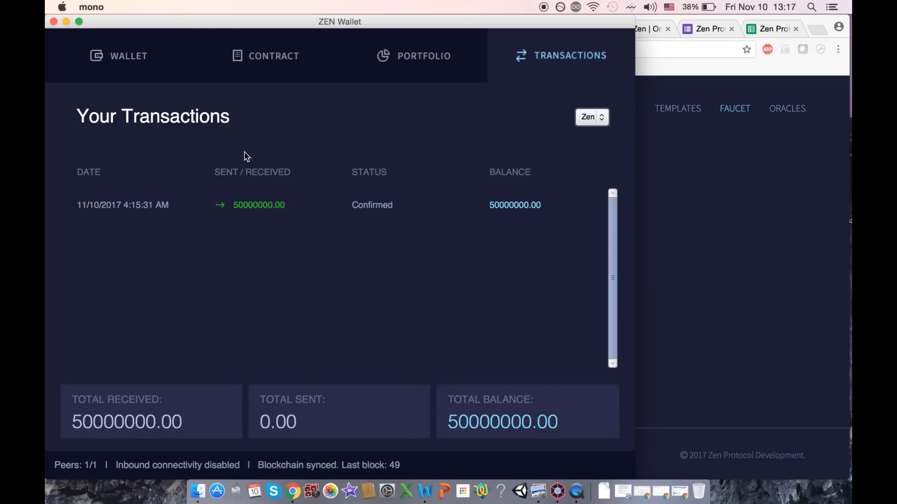
pyautogui.moveTo(338, 177)
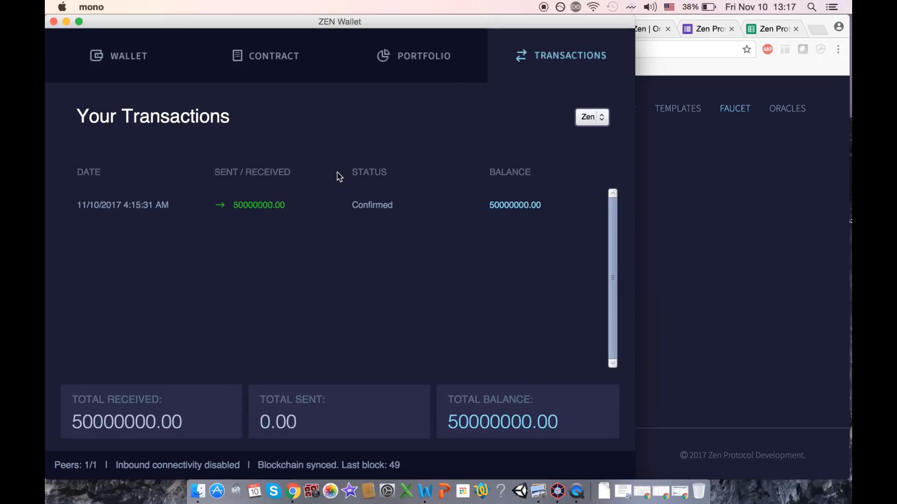
pyautogui.moveTo(779, 185)
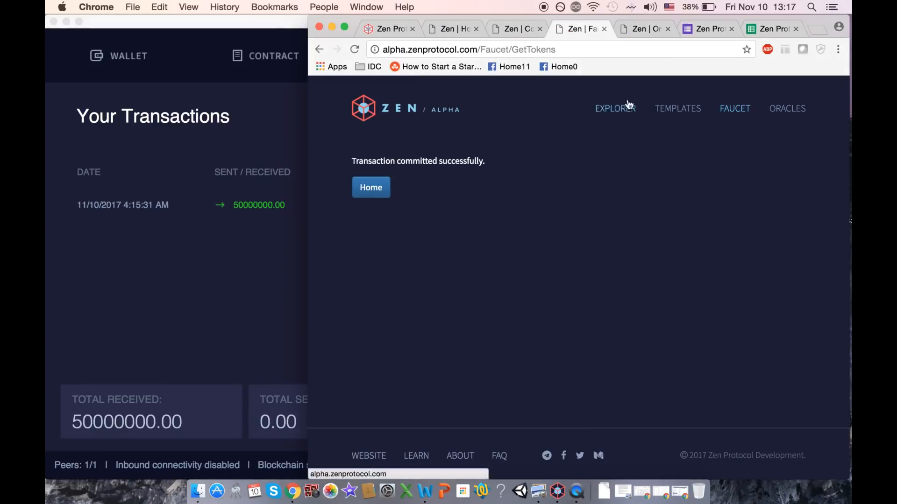
pyautogui.moveTo(678, 109)
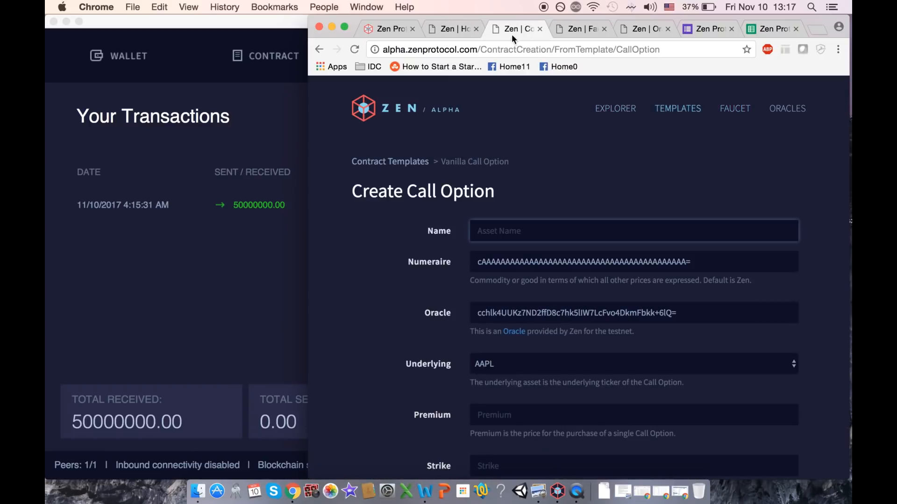
# Step: Start a contract from the Vanilla Call Option template, reaching the empty Create Call Option form
pyautogui.click(678, 108)
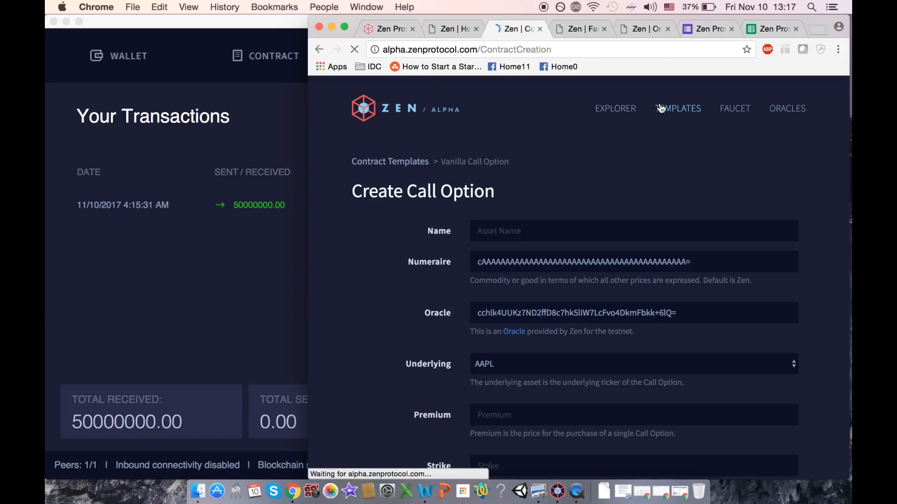
pyautogui.click(677, 108)
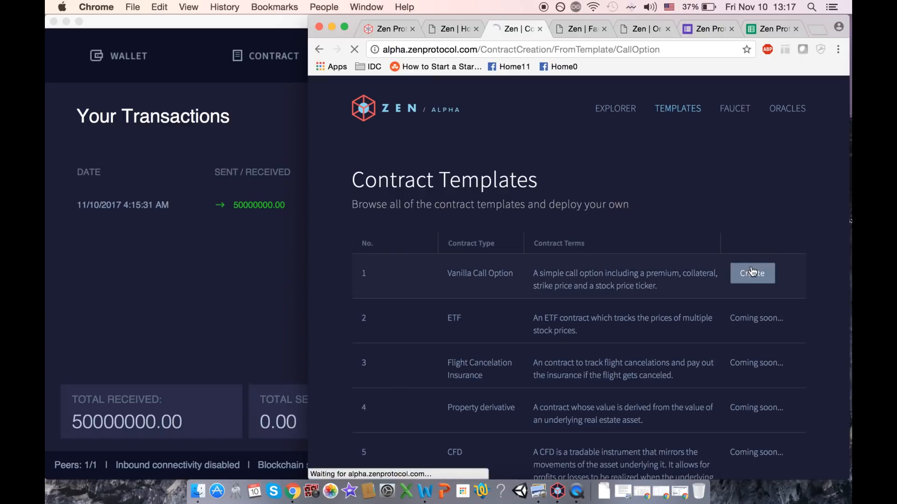
pyautogui.click(751, 272)
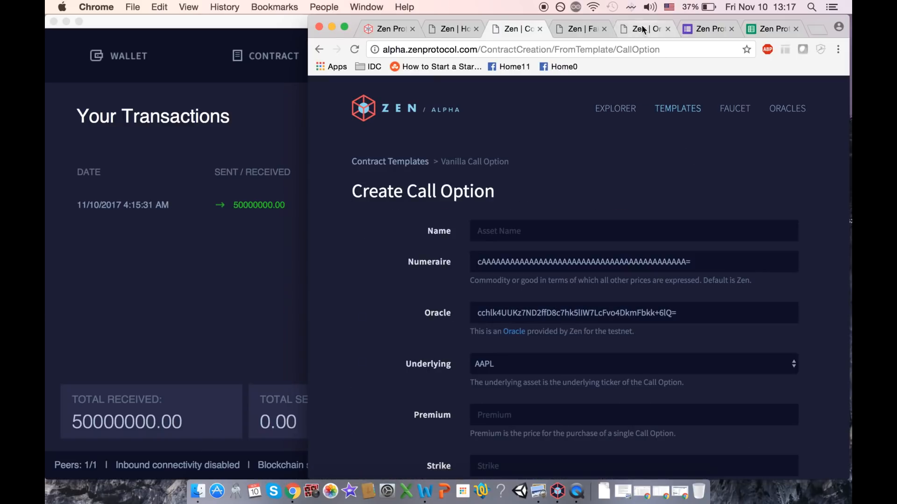
pyautogui.moveTo(786, 108)
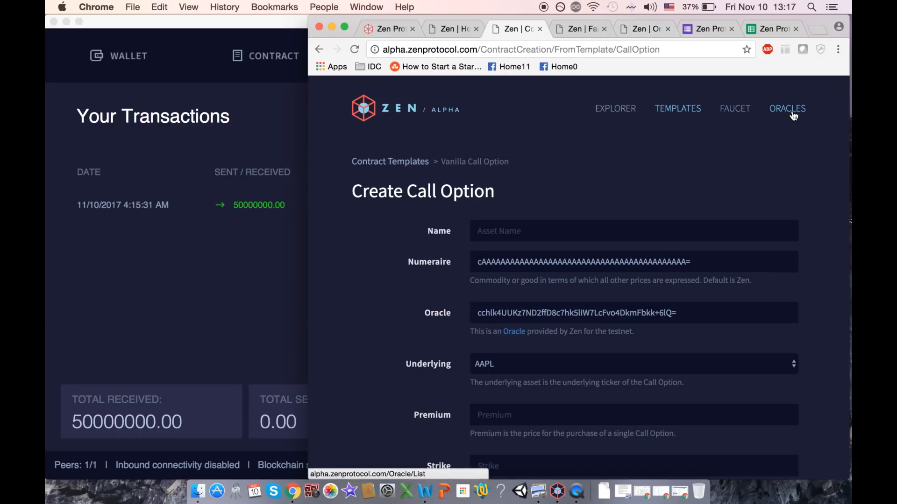
# Step: Look up AAPL's value of 173 in the INTRINIO oracle's most recent ticker data set
pyautogui.click(787, 109)
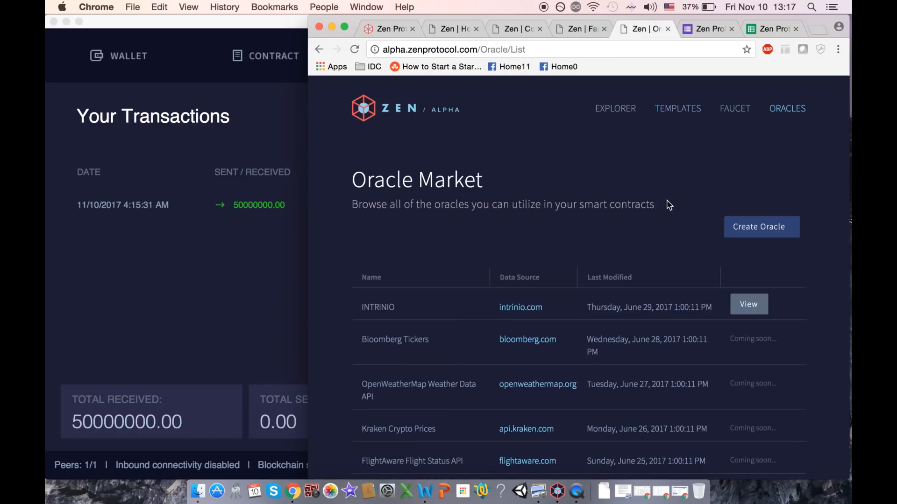
pyautogui.moveTo(552, 205)
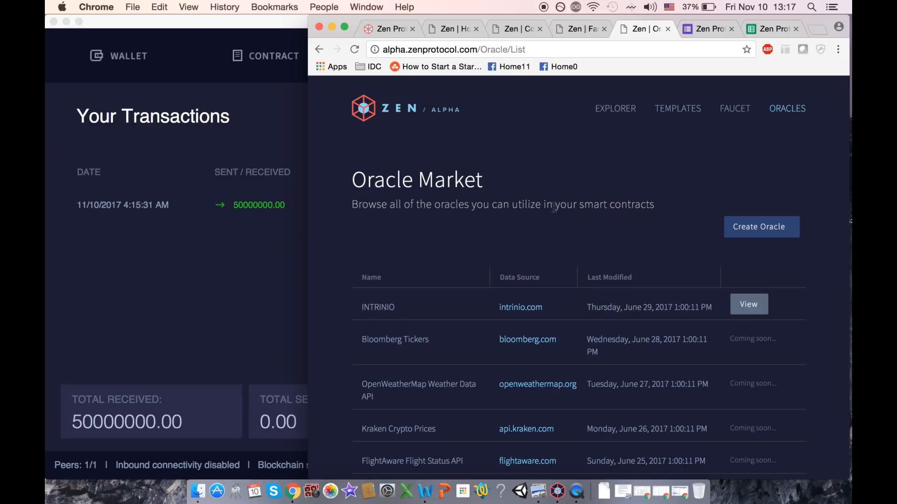
pyautogui.moveTo(654, 264)
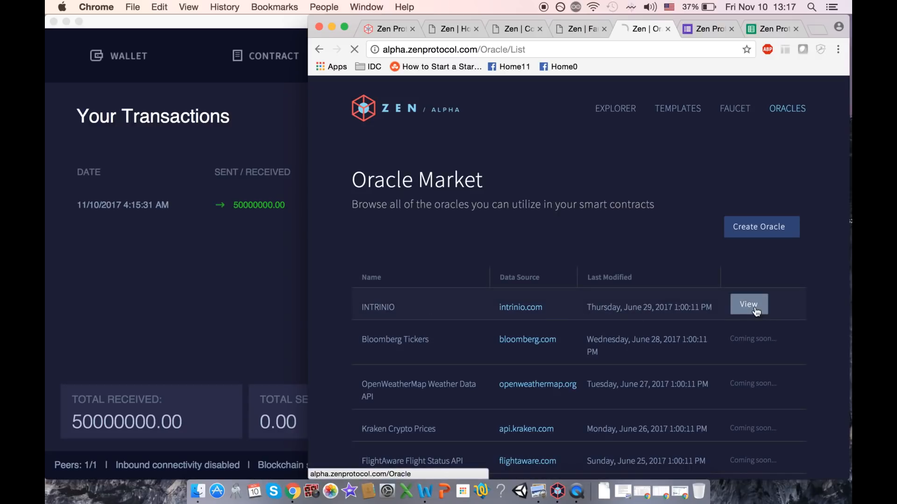
pyautogui.click(749, 304)
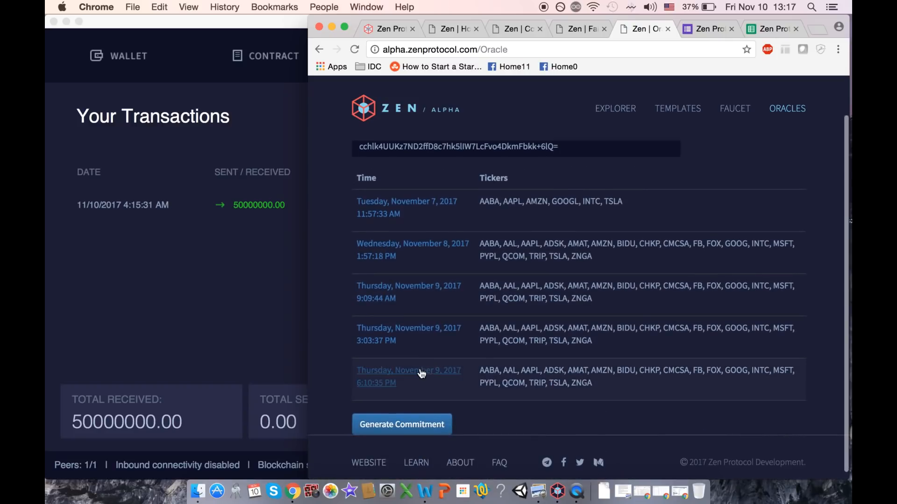
pyautogui.click(408, 376)
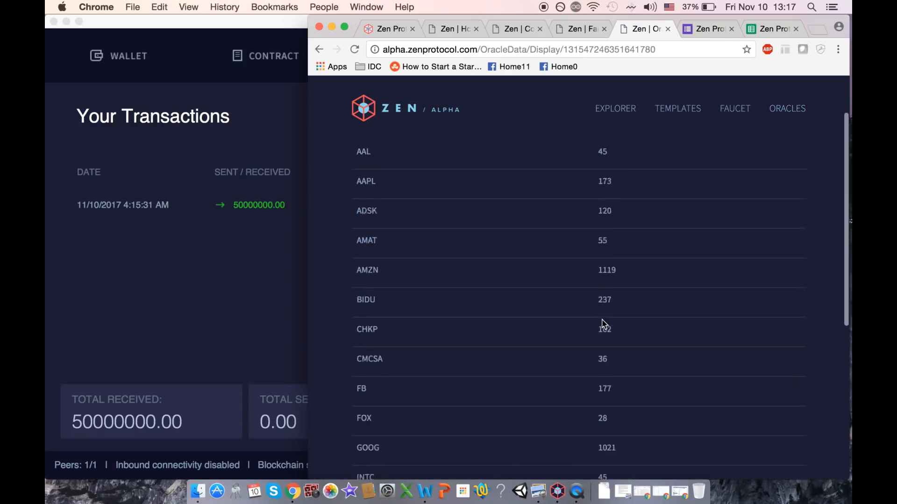
pyautogui.scroll(3)
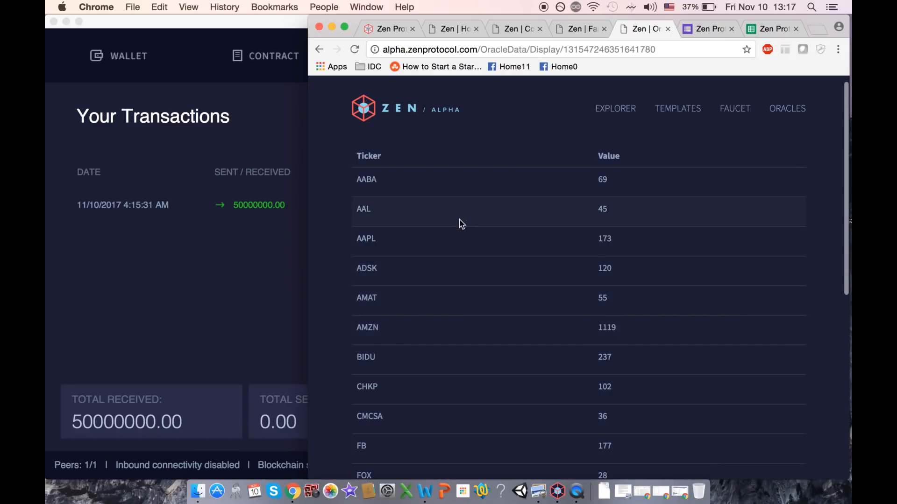
pyautogui.moveTo(464, 245)
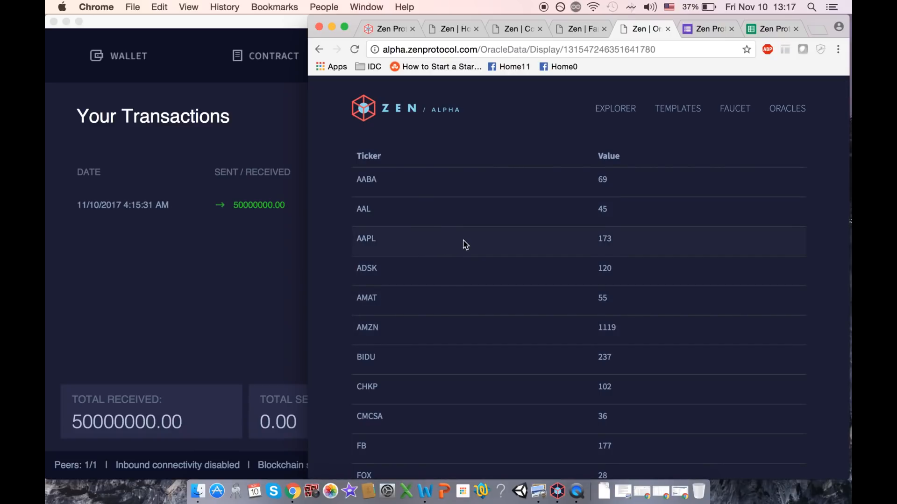
pyautogui.moveTo(597, 238)
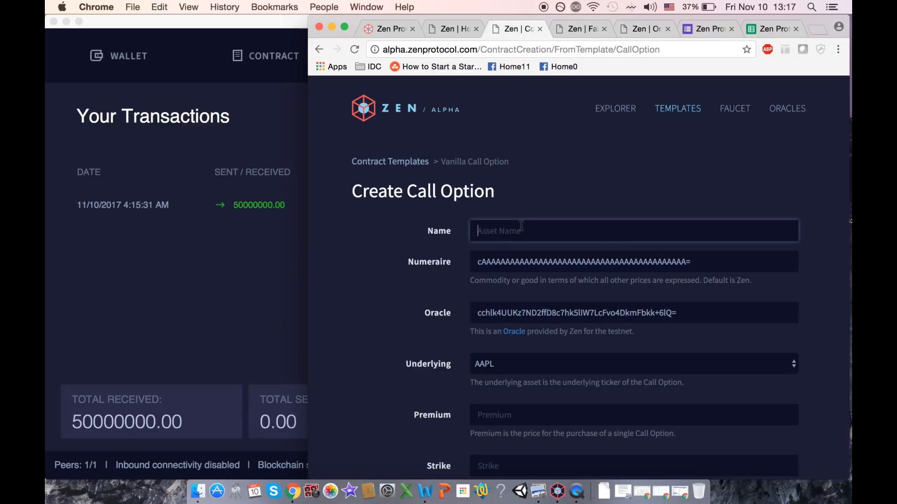
# Step: Name the contract 'AAPl Call option', correcting the mistyped 'optino'
pyautogui.write('AAPl')
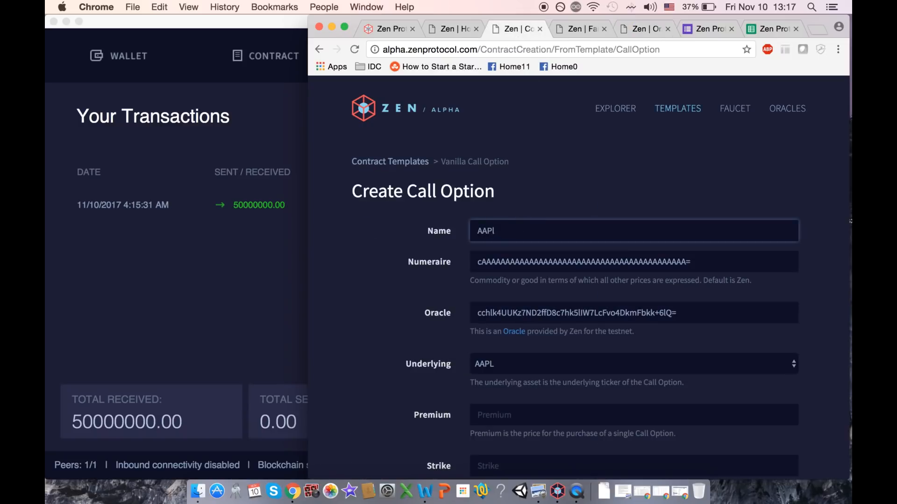
pyautogui.write('Call optino')
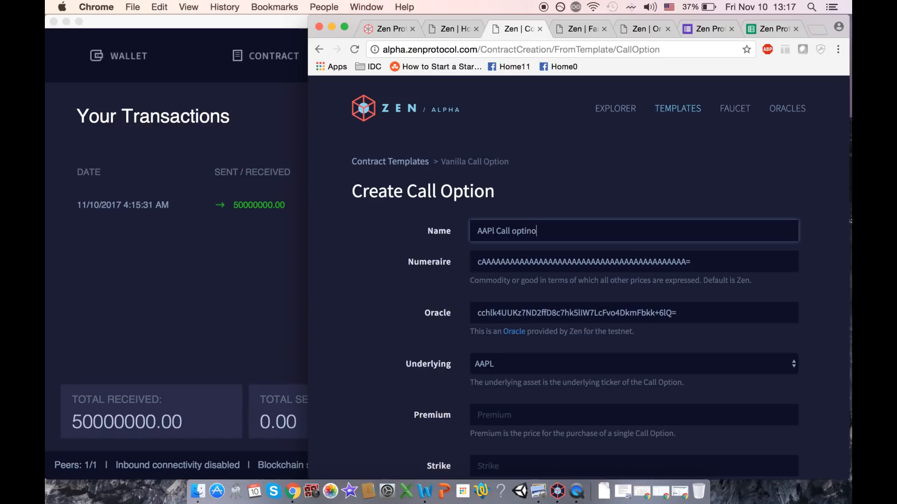
pyautogui.press('backspace')
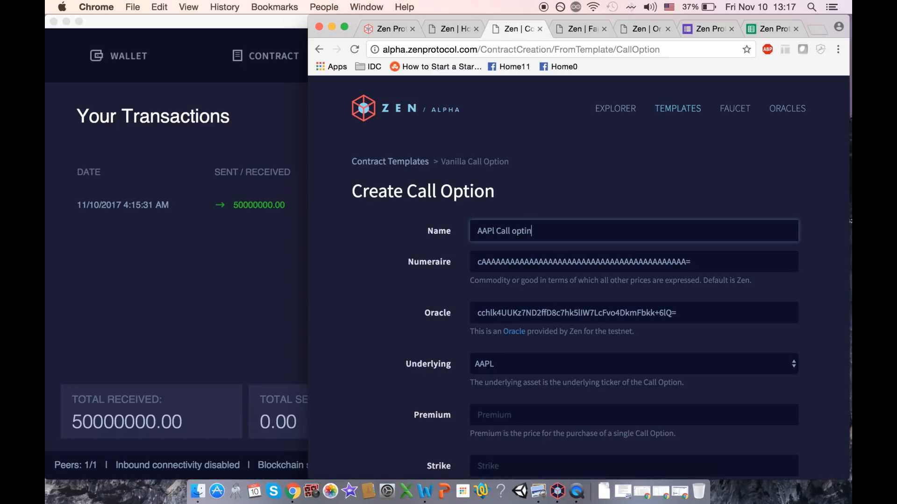
pyautogui.write('option')
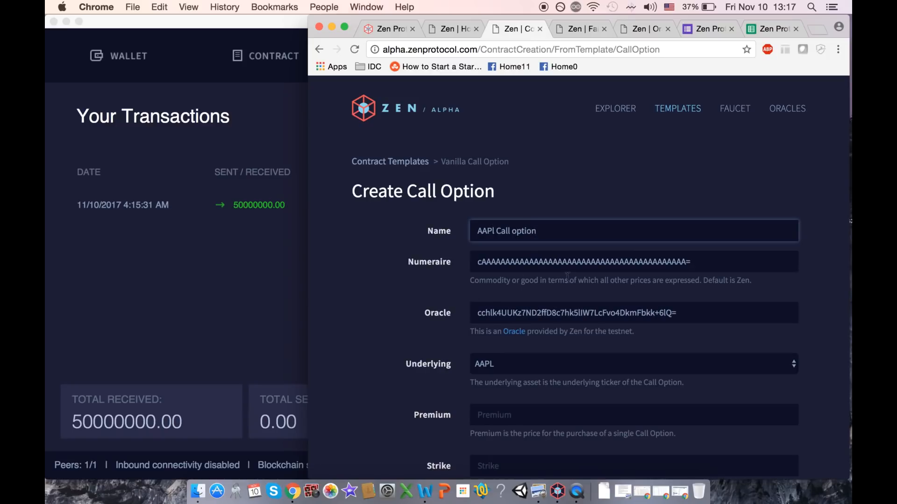
pyautogui.moveTo(500, 280)
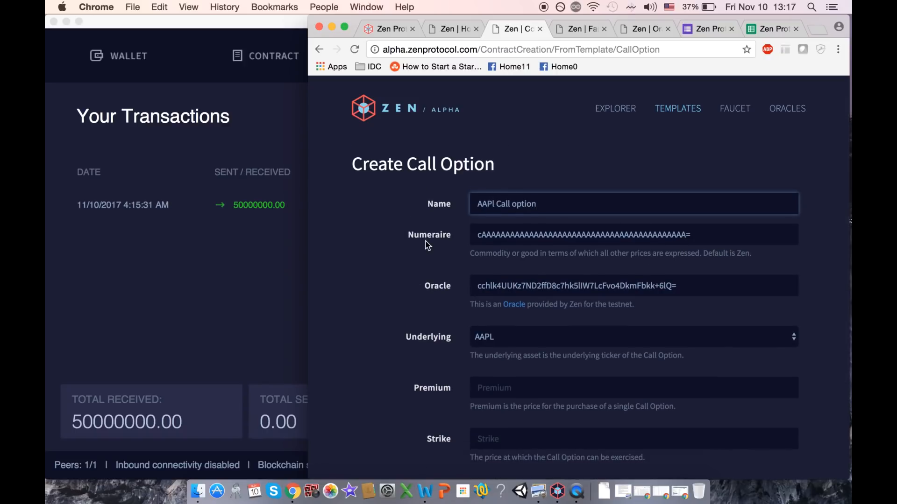
pyautogui.moveTo(596, 5)
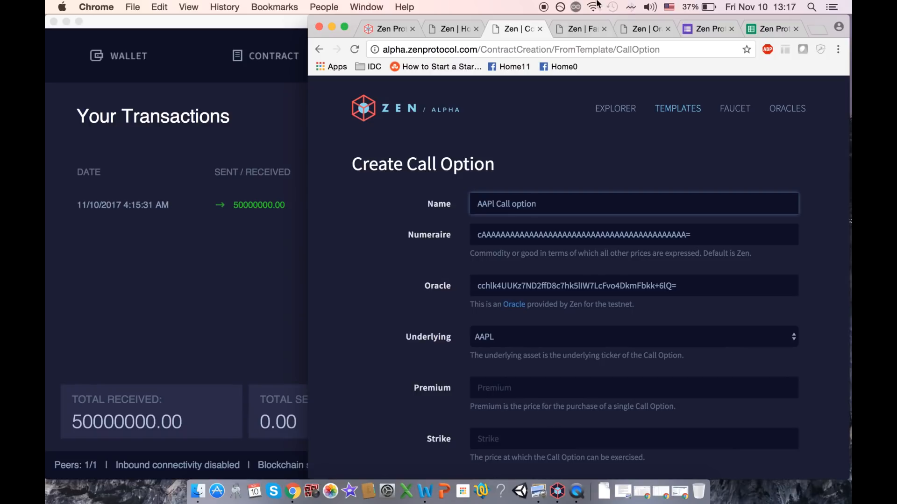
pyautogui.scroll(-3)
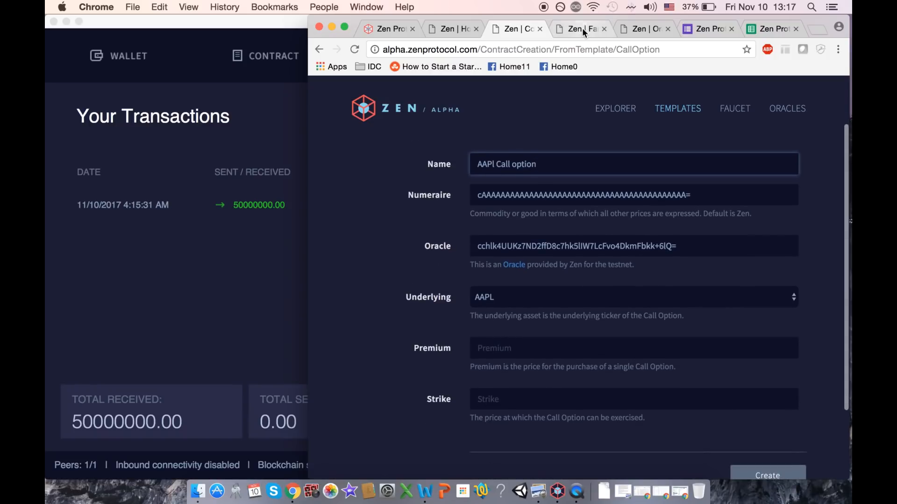
pyautogui.moveTo(498, 307)
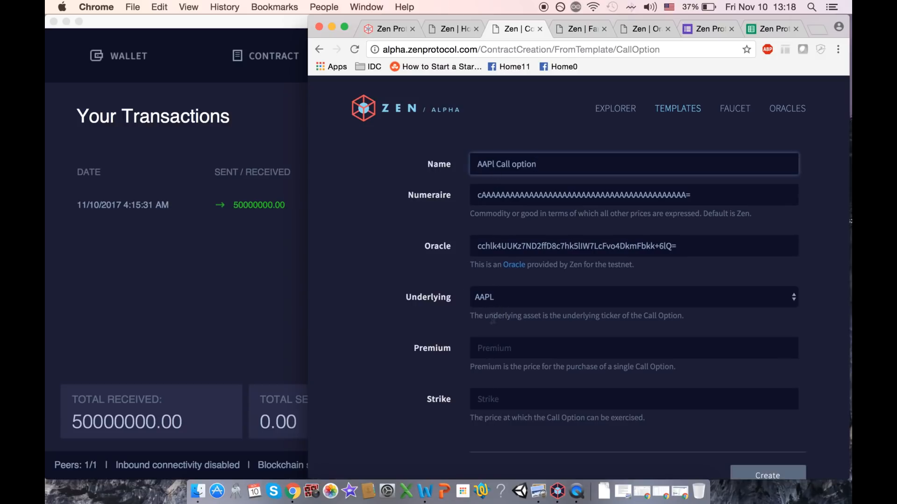
# Step: Recheck the oracle's AAPL value, then set strike 165 and premium 5 with AAPL underlying
pyautogui.click(643, 29)
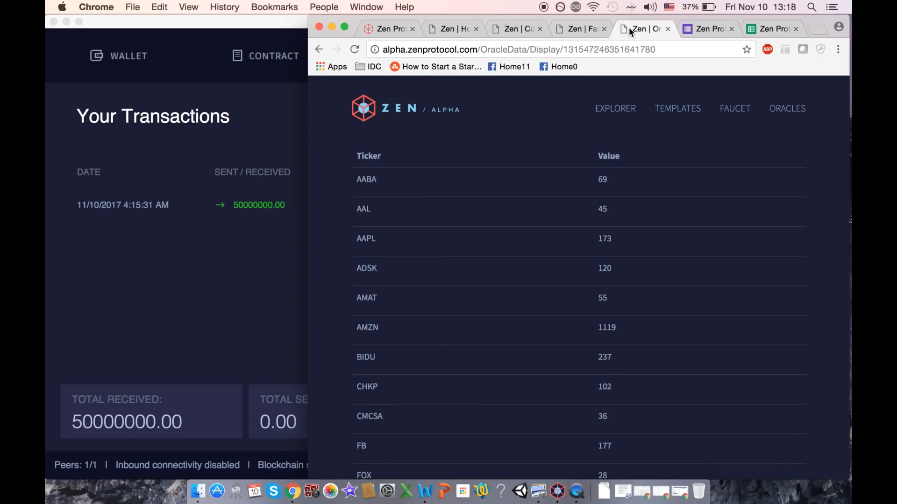
pyautogui.moveTo(605, 238)
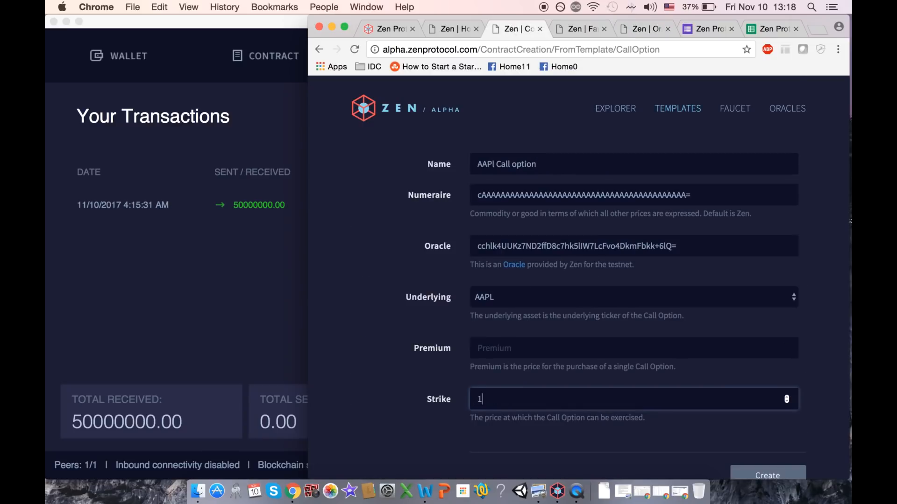
pyautogui.write('65')
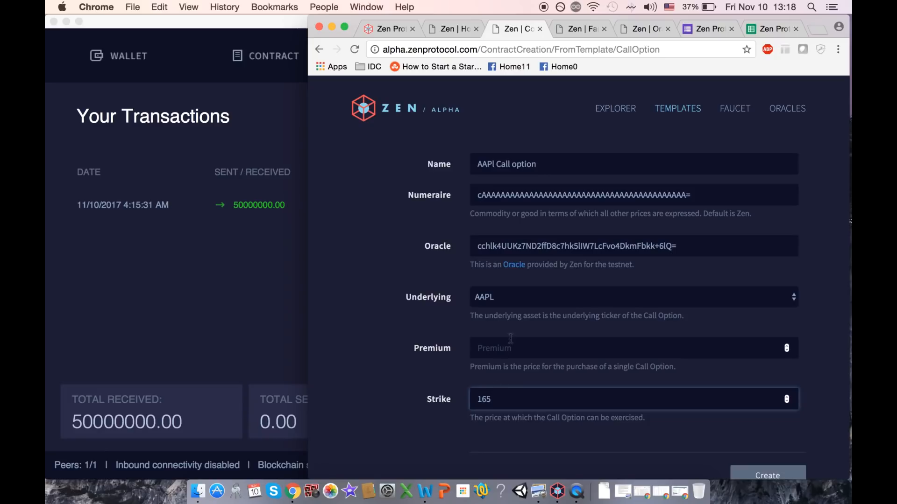
pyautogui.write('5')
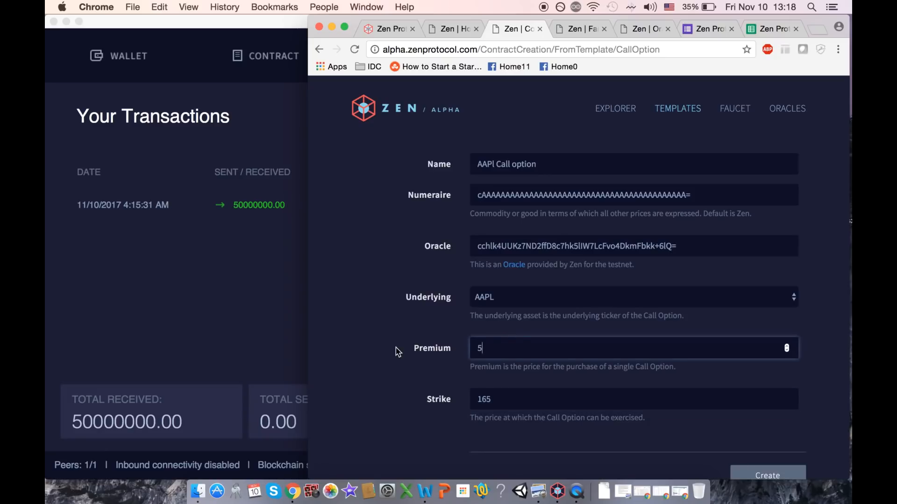
pyautogui.scroll(-3)
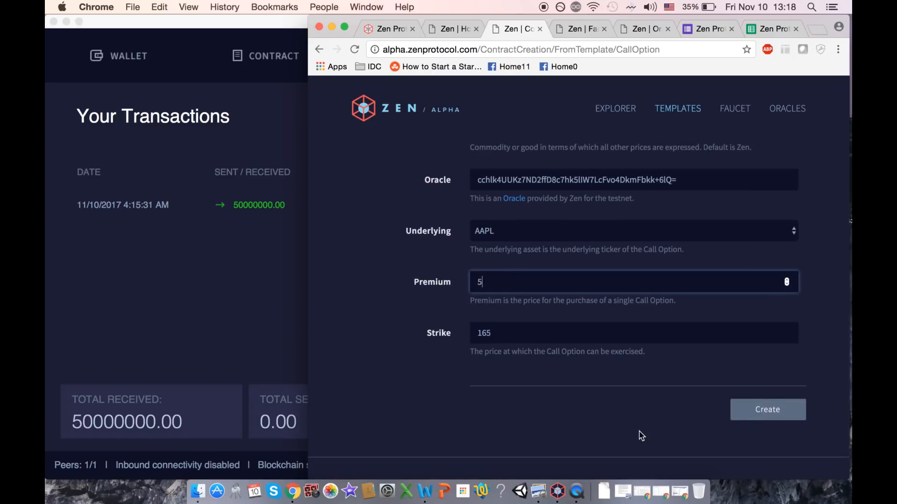
pyautogui.scroll(-3)
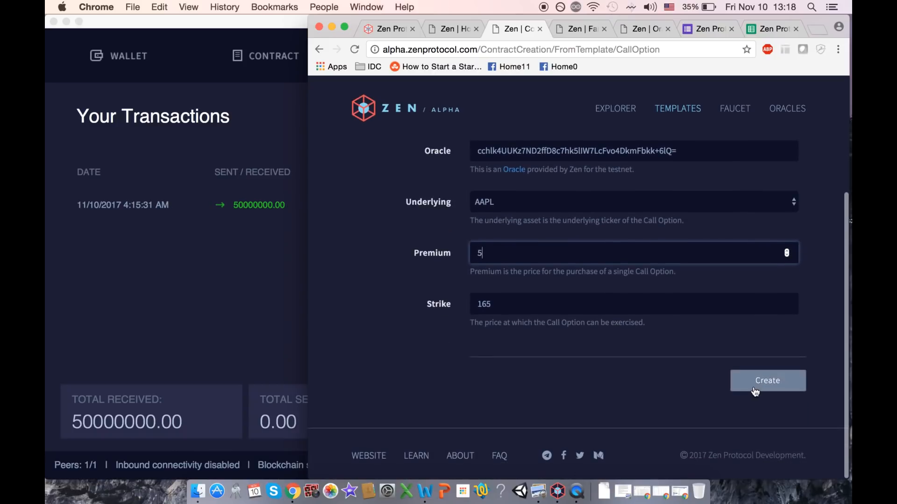
# Step: Create the AAPl Call option contract and review its compiled hash and contract code
pyautogui.click(767, 380)
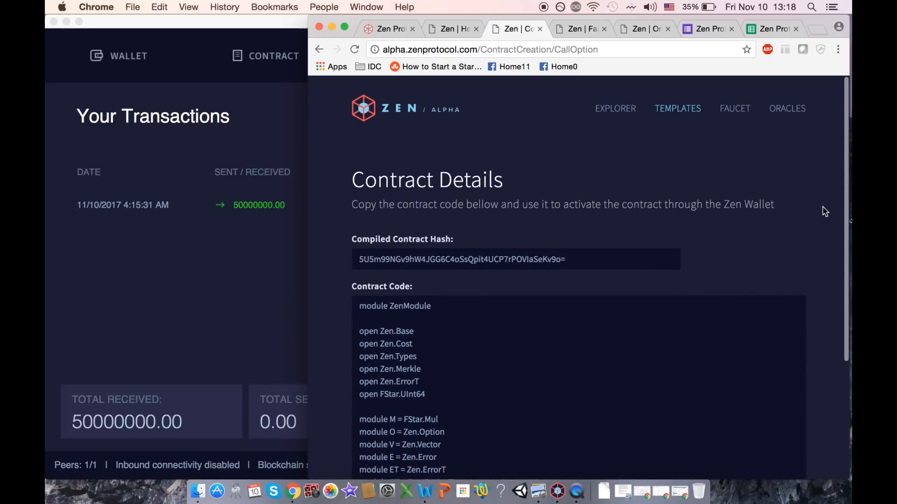
pyautogui.scroll(-3)
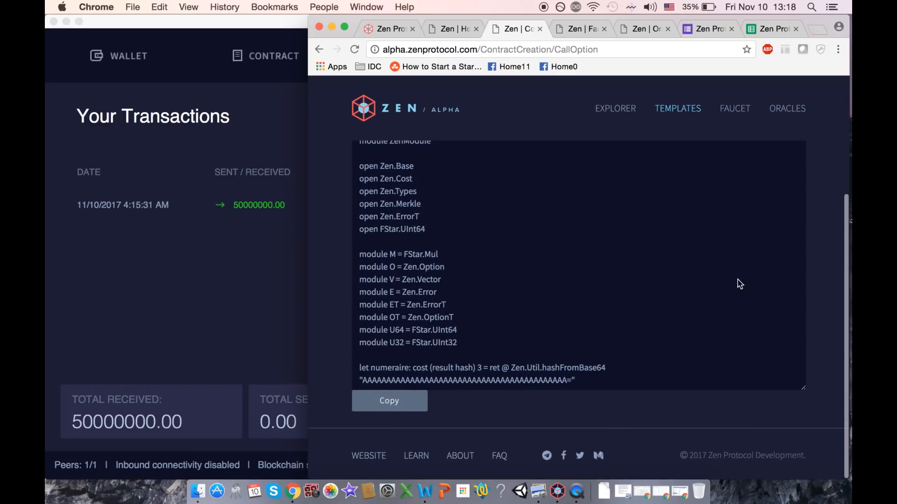
pyautogui.scroll(-3)
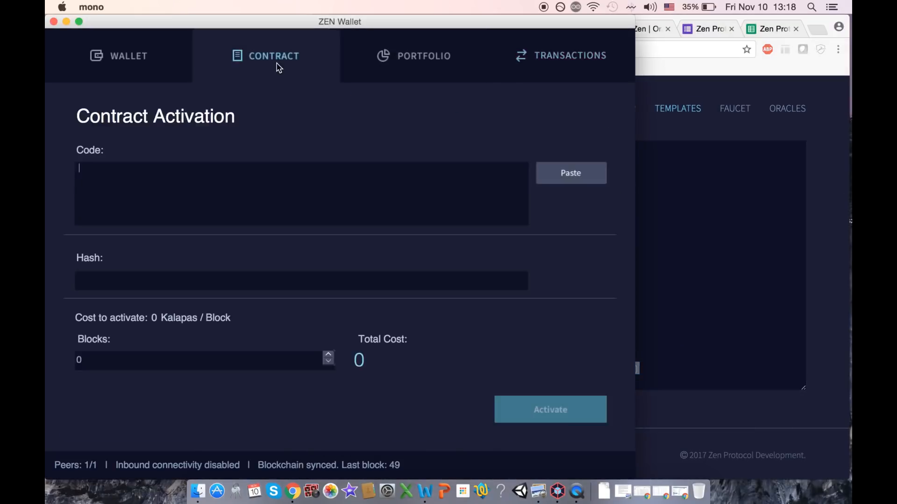
# Step: Activate the contract for 50 blocks at a cost of 890750 Zen and view it in the transaction history
pyautogui.click(570, 173)
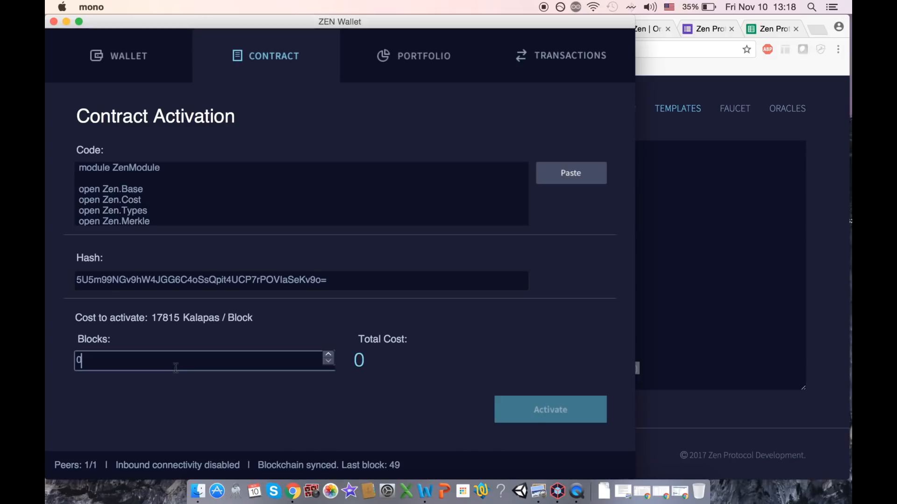
pyautogui.write('5')
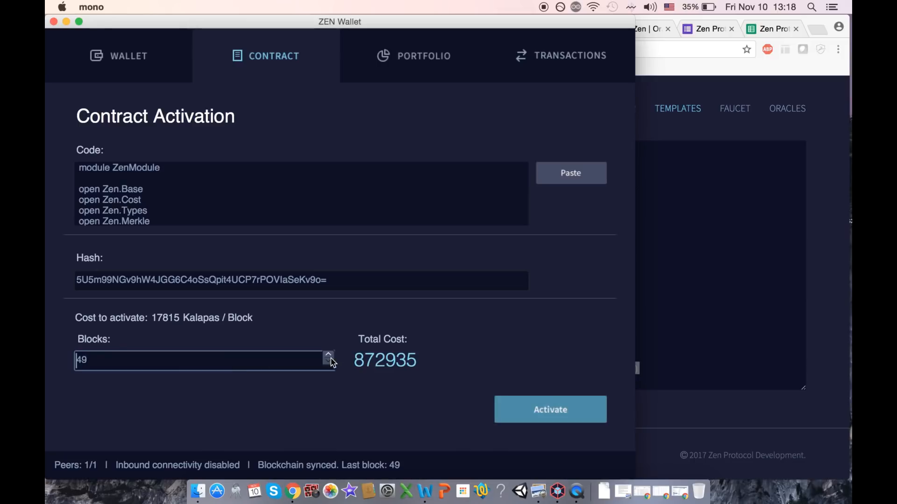
pyautogui.click(328, 356)
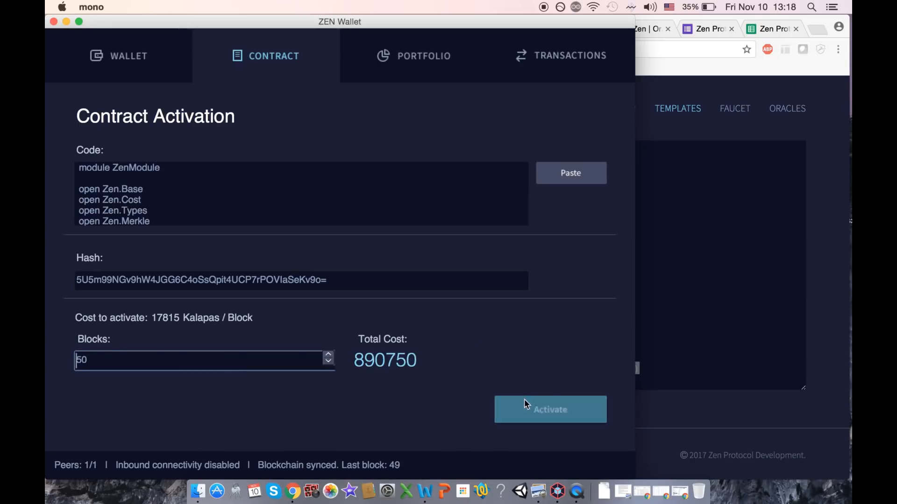
pyautogui.click(549, 410)
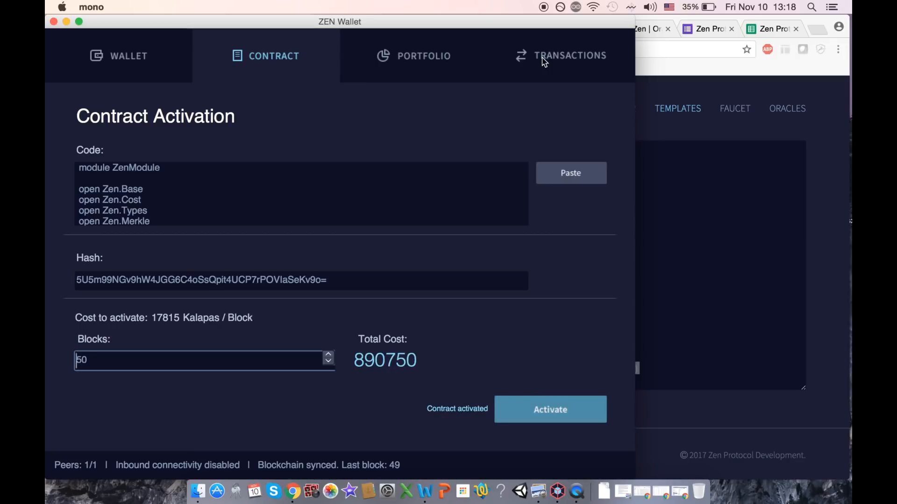
pyautogui.click(560, 55)
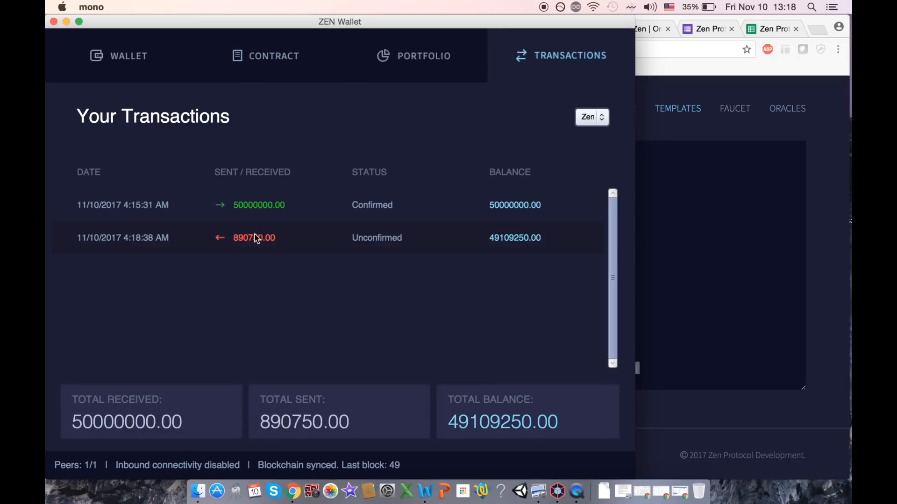
pyautogui.moveTo(828, 152)
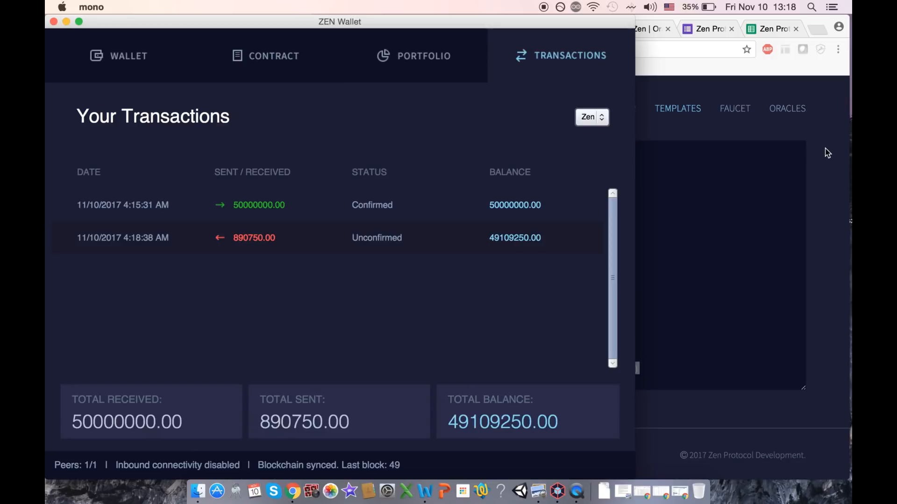
# Step: Bring Chrome forward and show the contract explorer list containing the AAPl Call option
pyautogui.click(571, 29)
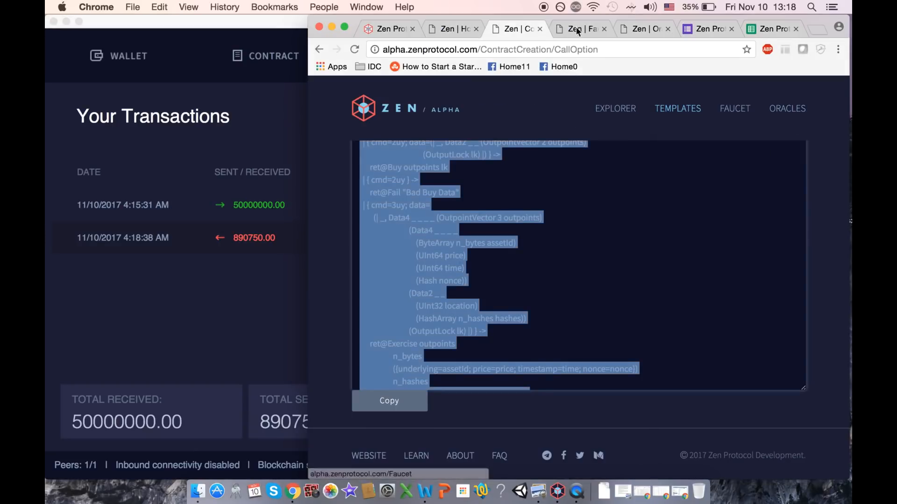
pyautogui.click(615, 108)
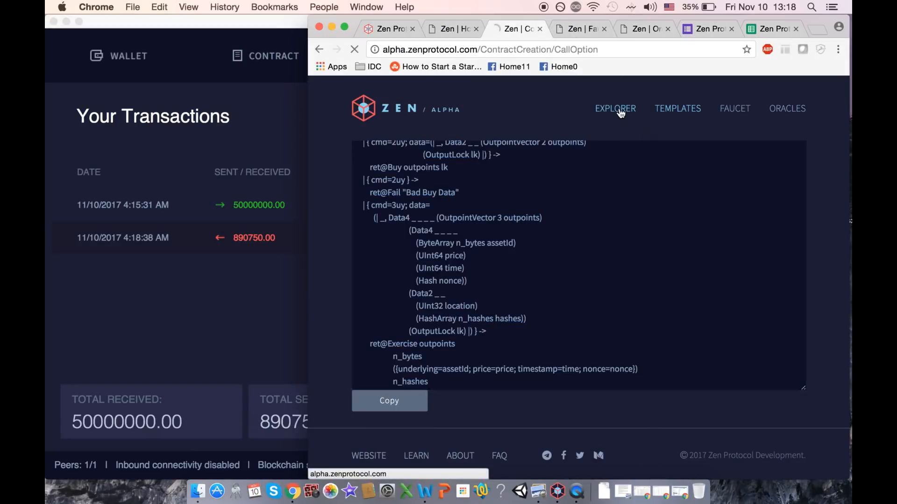
pyautogui.click(615, 108)
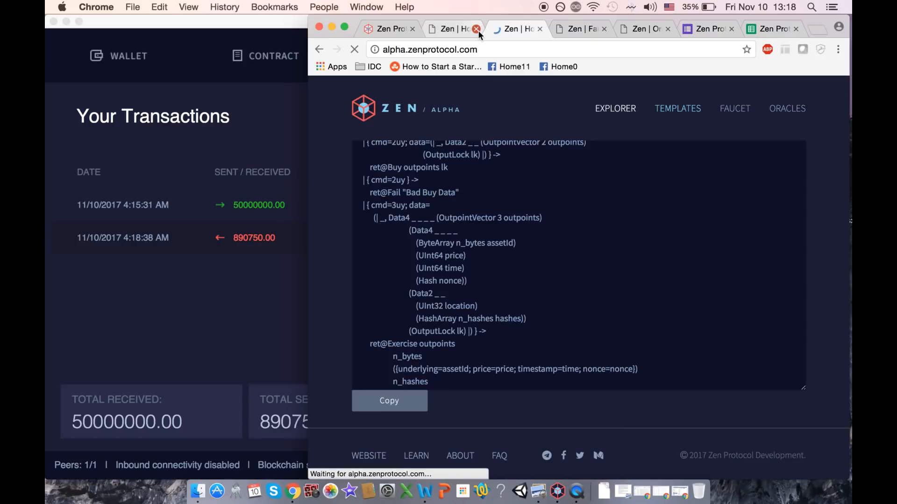
pyautogui.click(476, 29)
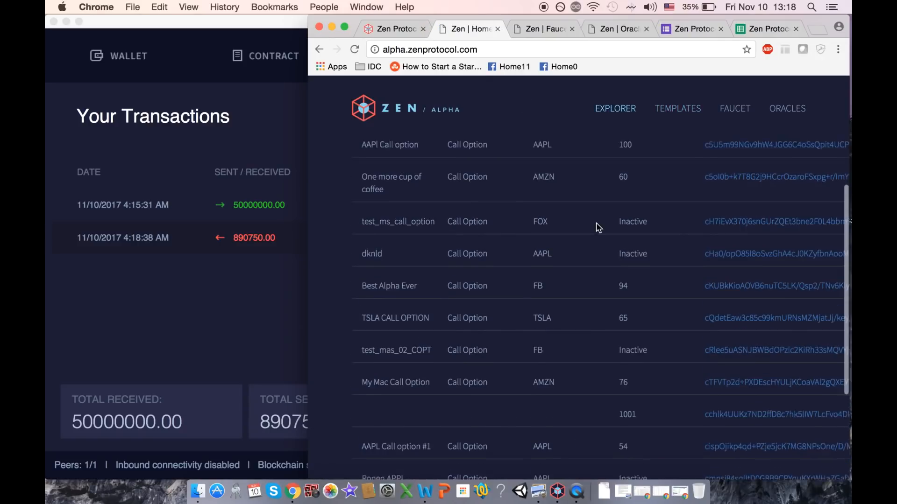
pyautogui.scroll(3)
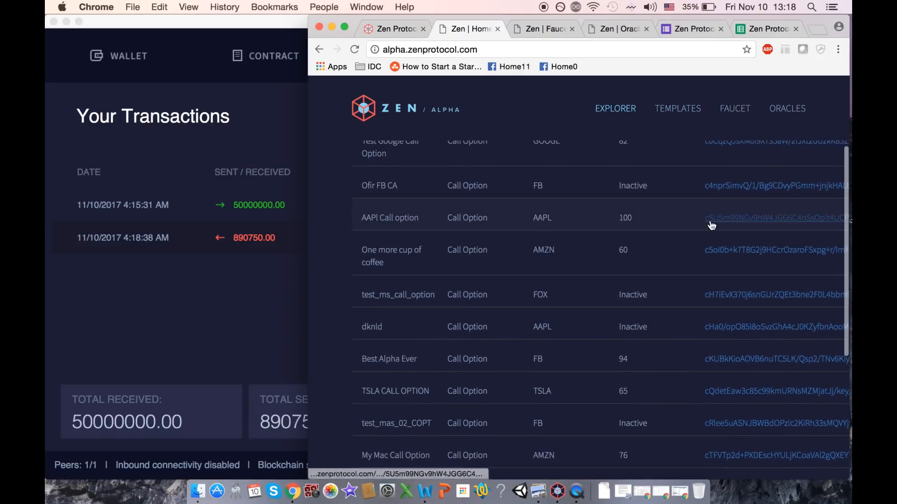
pyautogui.moveTo(633, 231)
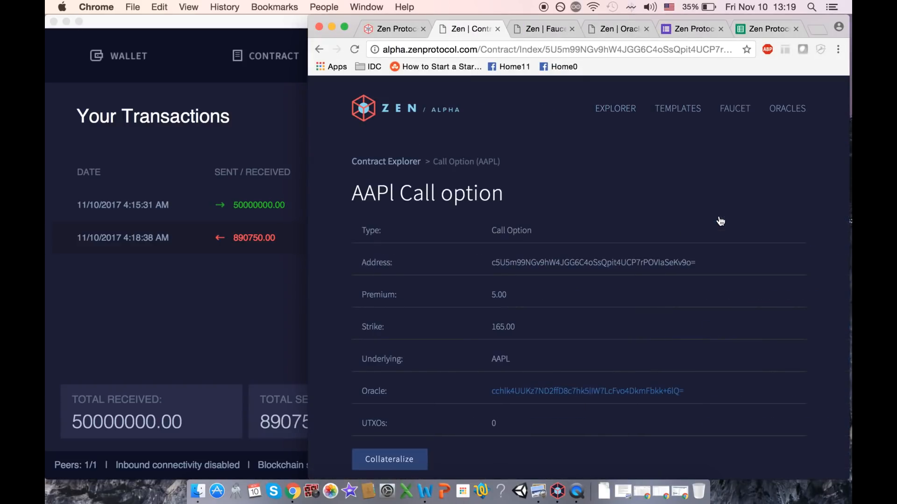
pyautogui.moveTo(394, 460)
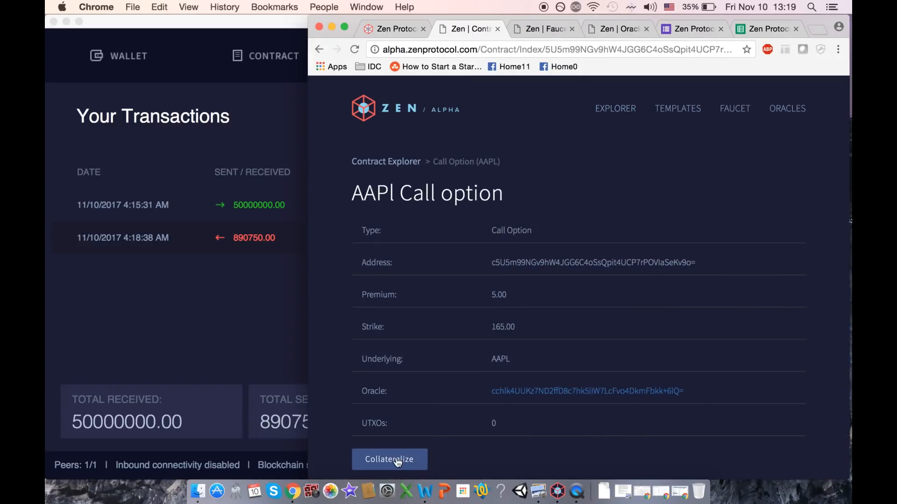
# Step: Collateralize the AAPl Call option and carry its contract address into the wallet's Send destination
pyautogui.click(388, 460)
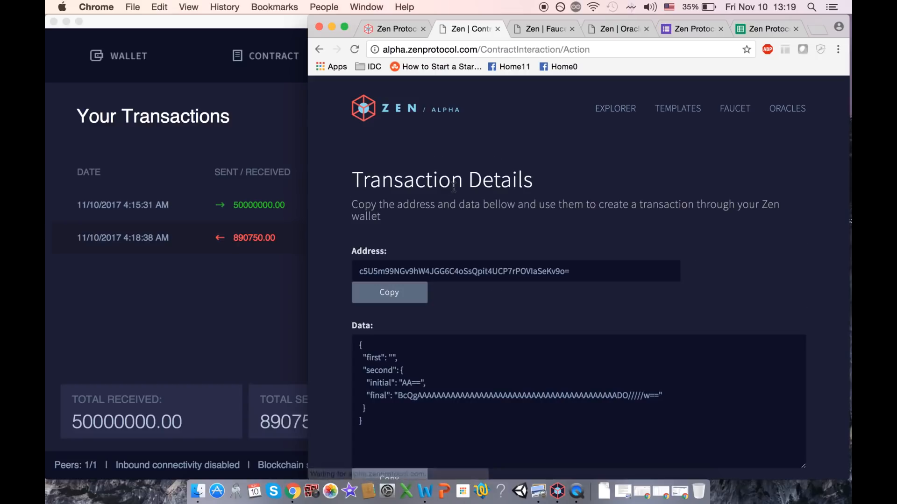
pyautogui.moveTo(832, 311)
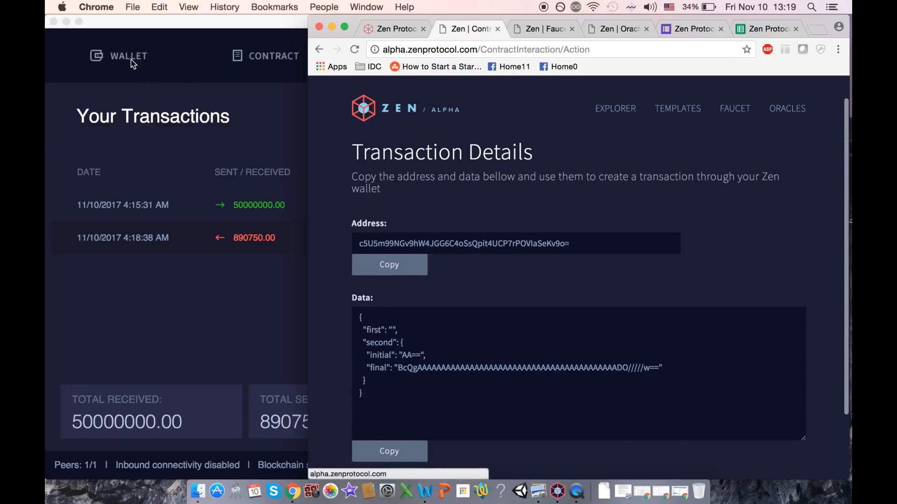
pyautogui.click(128, 56)
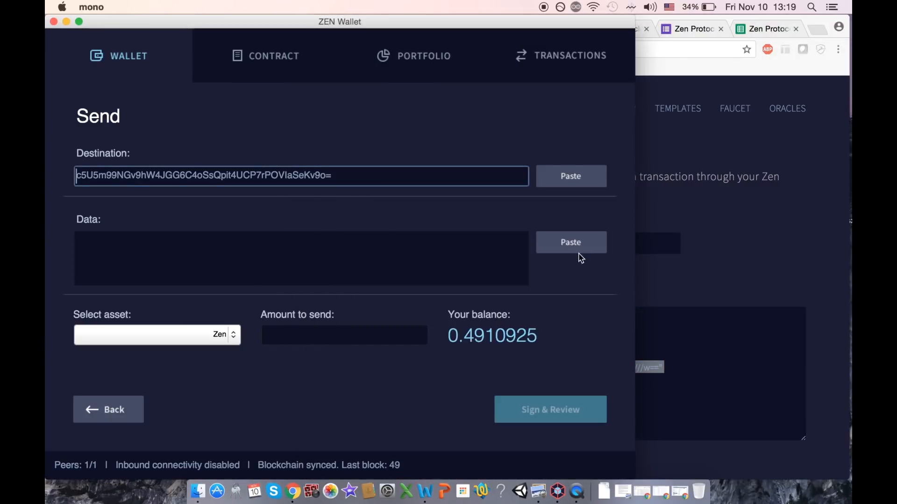
# Step: Paste the collateralization data and enter 50000 Zen as the amount to send
pyautogui.click(570, 242)
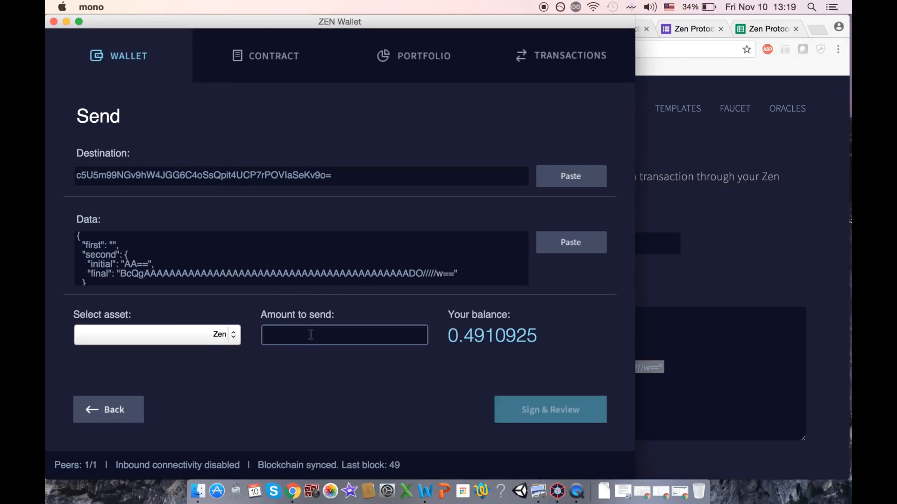
pyautogui.write('50000')
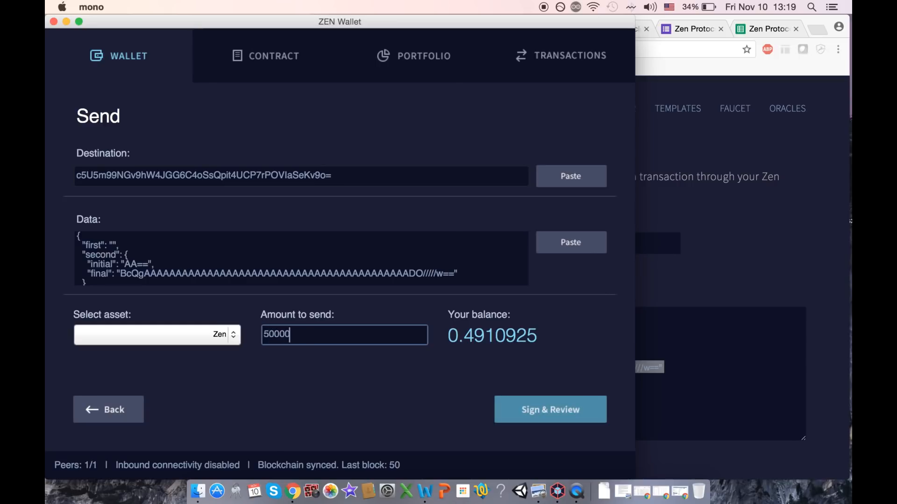
pyautogui.moveTo(303, 350)
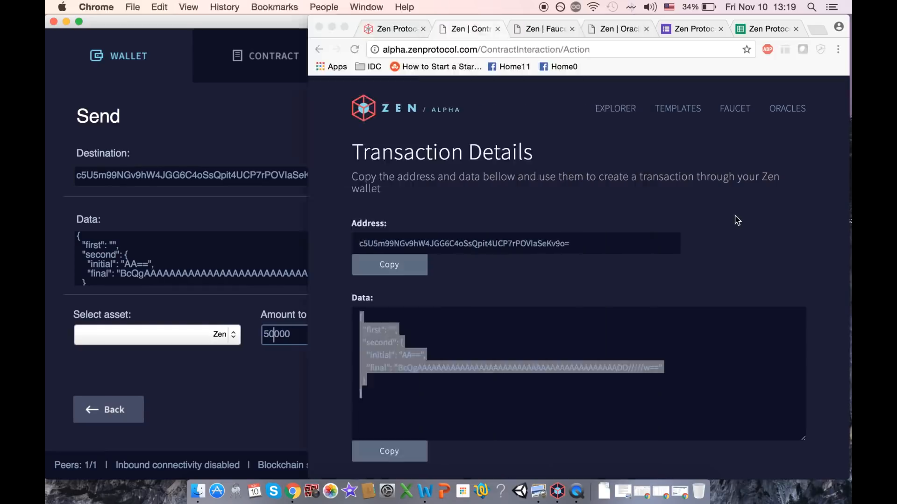
# Step: Reload the AAPl Call option page showing collateral 50000, then view the 50000 Zen send in wallet history
pyautogui.click(615, 108)
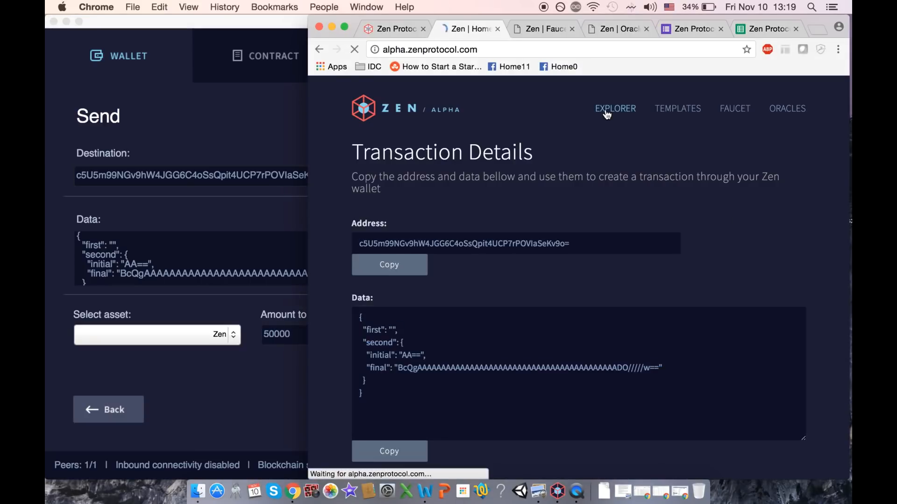
pyautogui.click(614, 109)
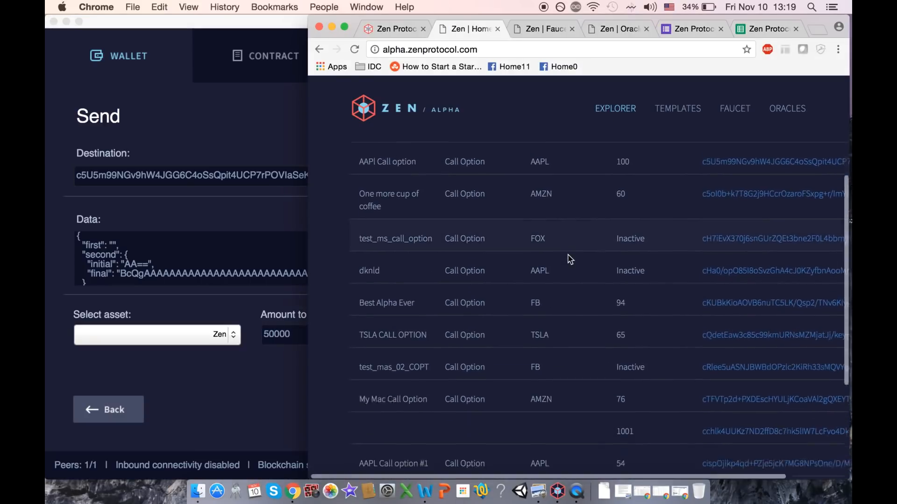
pyautogui.scroll(-3)
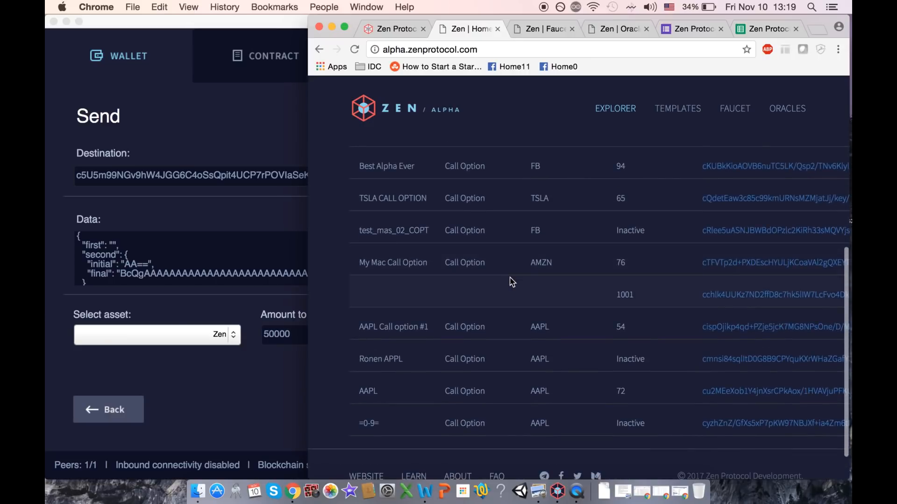
pyautogui.scroll(3)
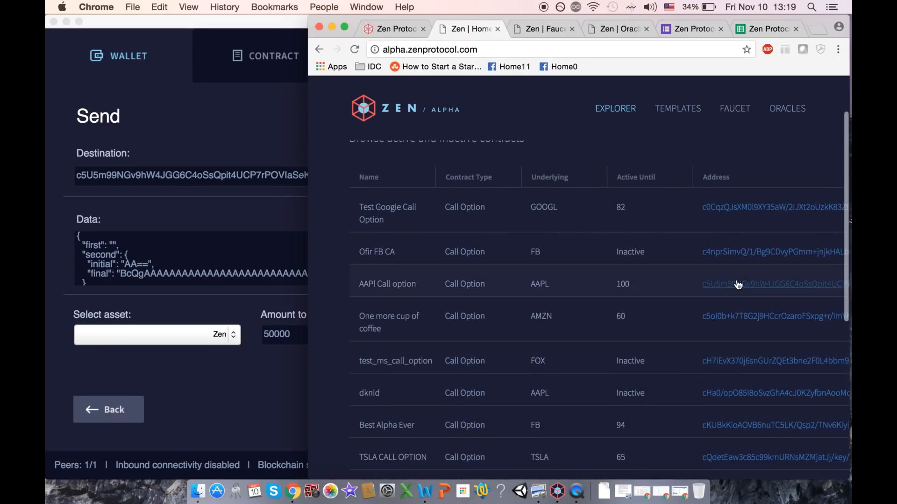
pyautogui.click(773, 284)
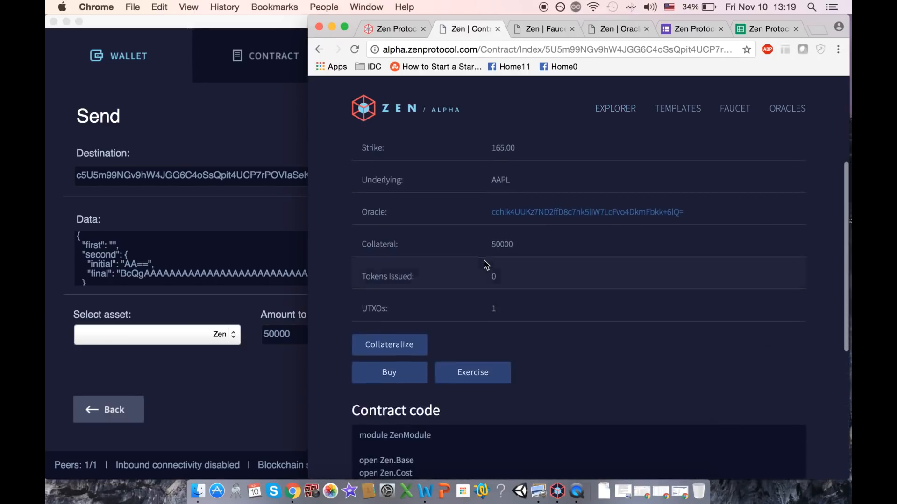
pyautogui.moveTo(479, 274)
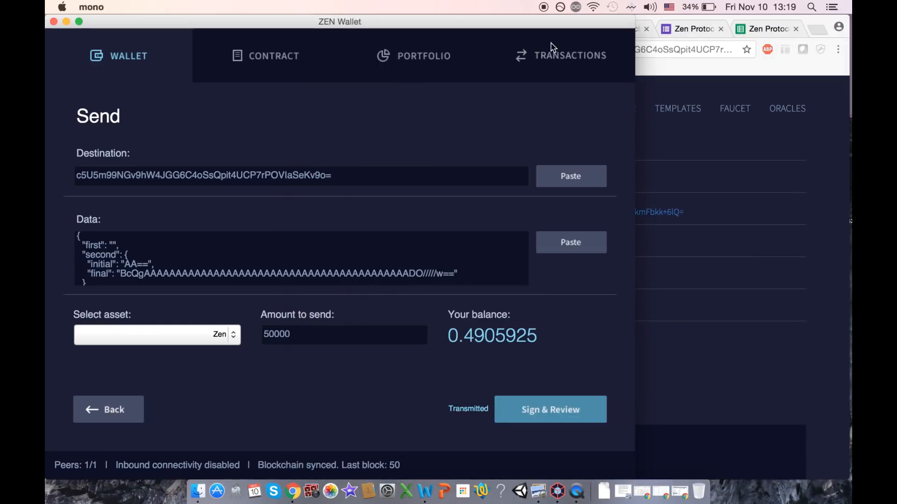
pyautogui.click(560, 55)
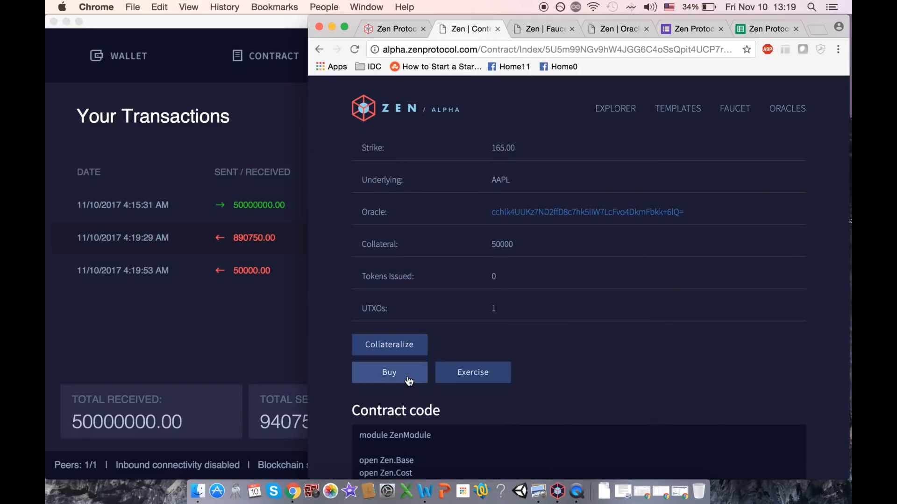
# Step: Start buying options from the AAPL call contract with the wallet address as recipient
pyautogui.click(389, 373)
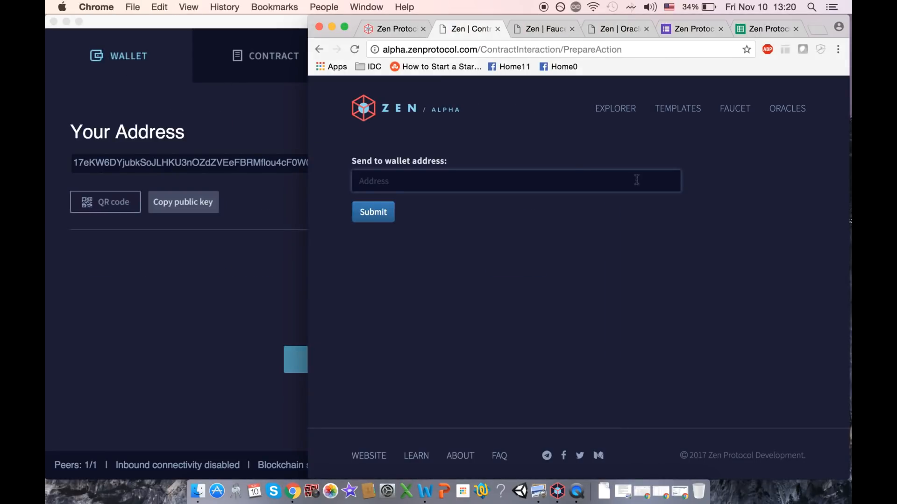
pyautogui.click(373, 212)
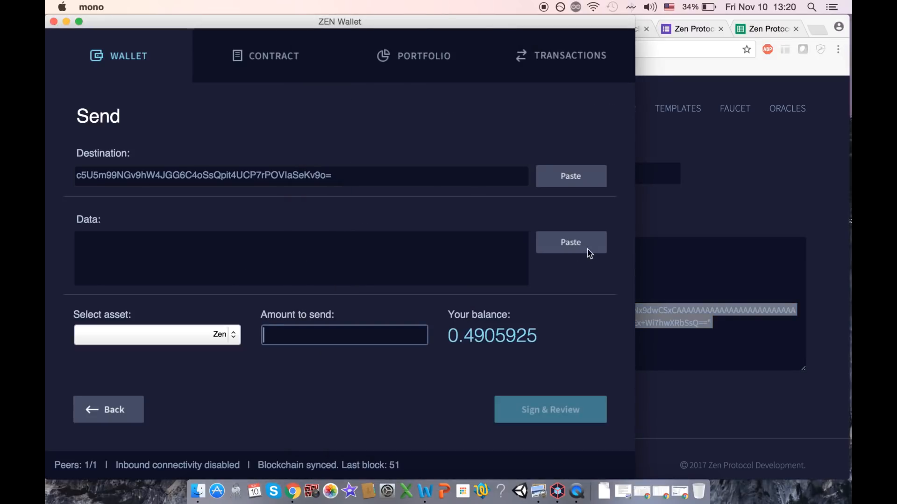
# Step: Send 20000 Zen with the buy data to the contract and show it as an unconfirmed transaction
pyautogui.click(570, 242)
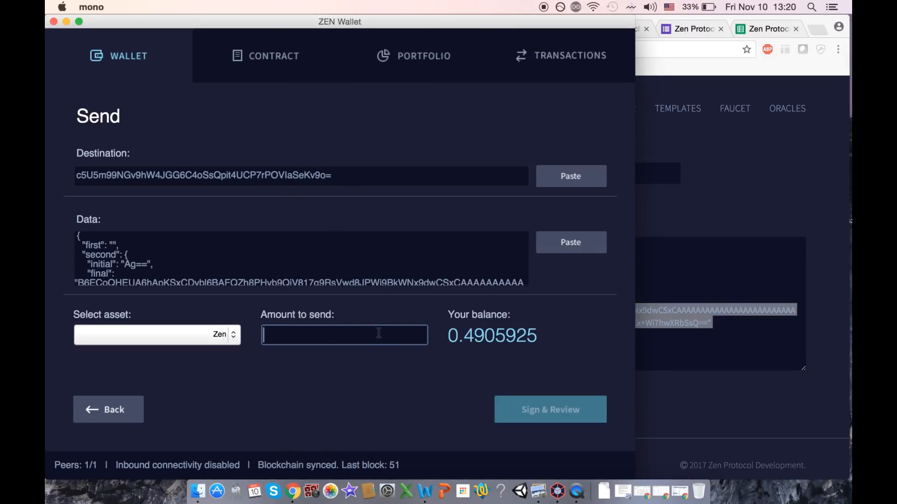
pyautogui.write('20000')
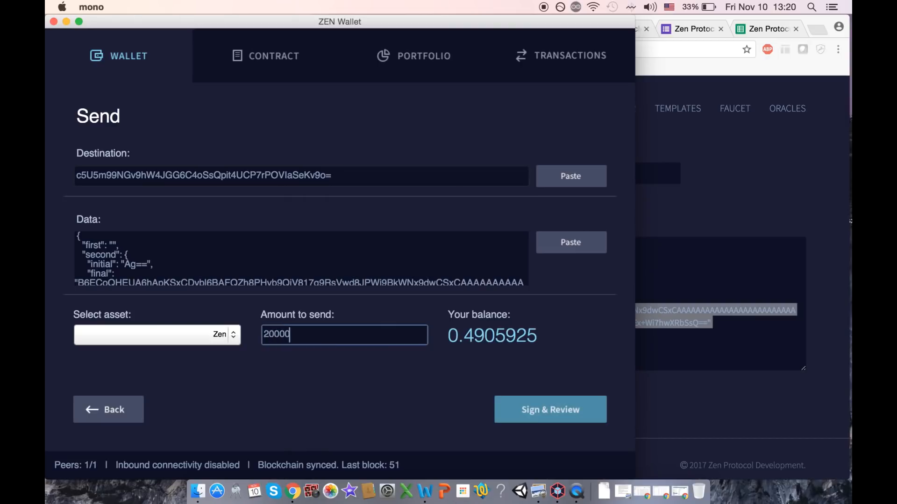
pyautogui.moveTo(836, 177)
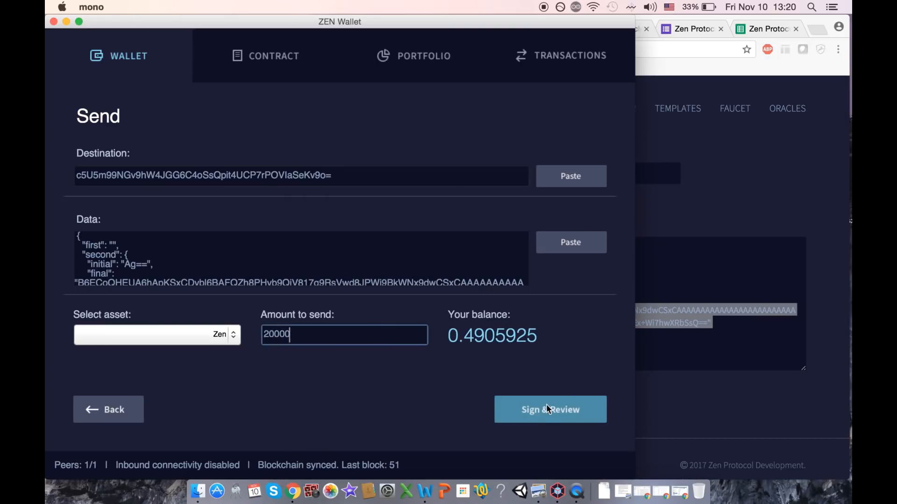
pyautogui.click(550, 409)
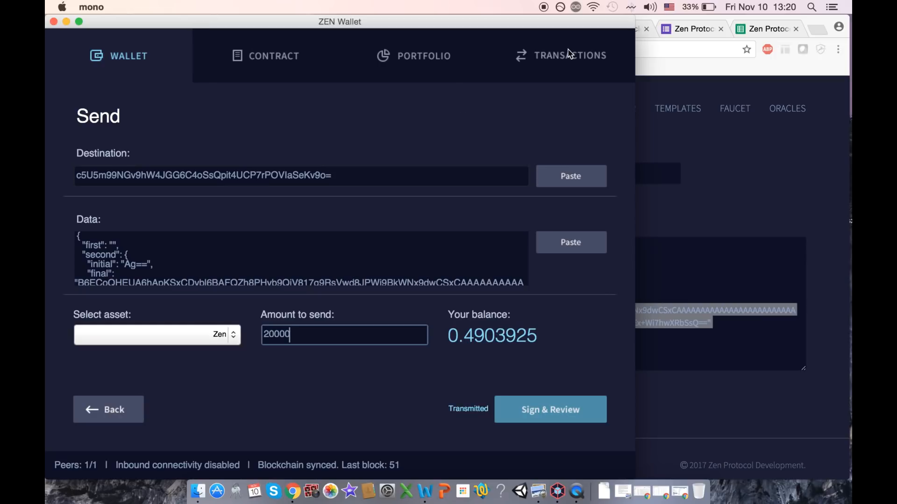
pyautogui.click(560, 56)
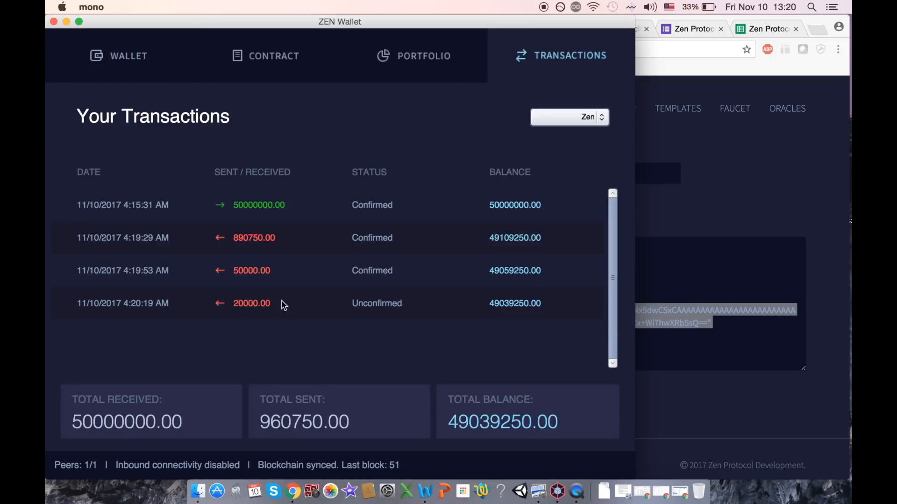
# Step: Show the 4000 AAPl Call option tokens received and listed in the portfolio
pyautogui.click(569, 116)
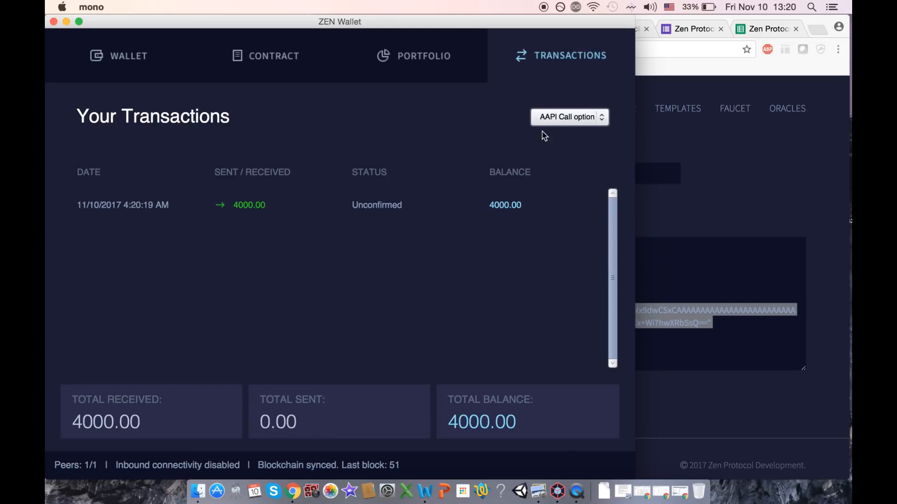
pyautogui.click(423, 56)
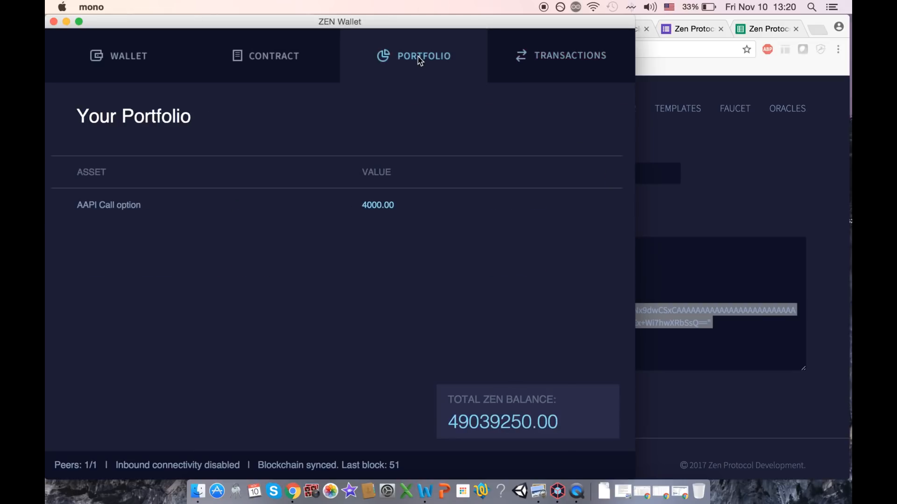
pyautogui.moveTo(133, 75)
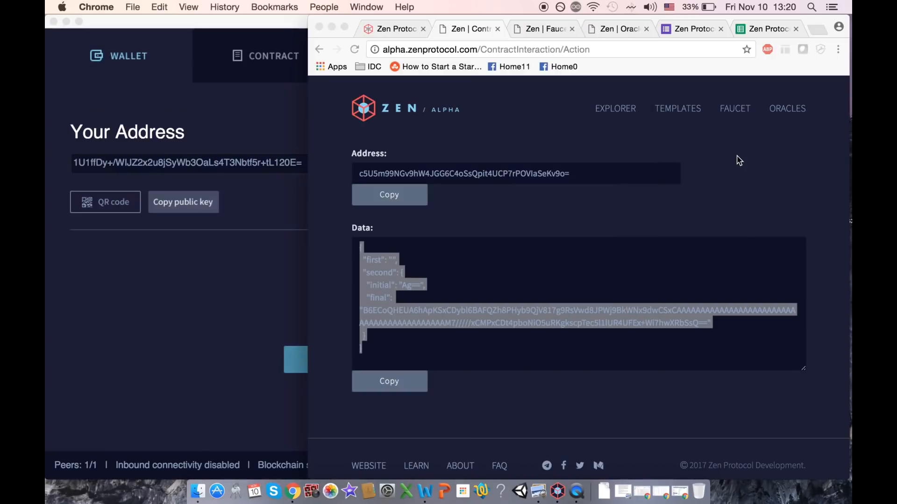
# Step: Locate the AAPl Call option in the explorer and view its contract details
pyautogui.click(615, 108)
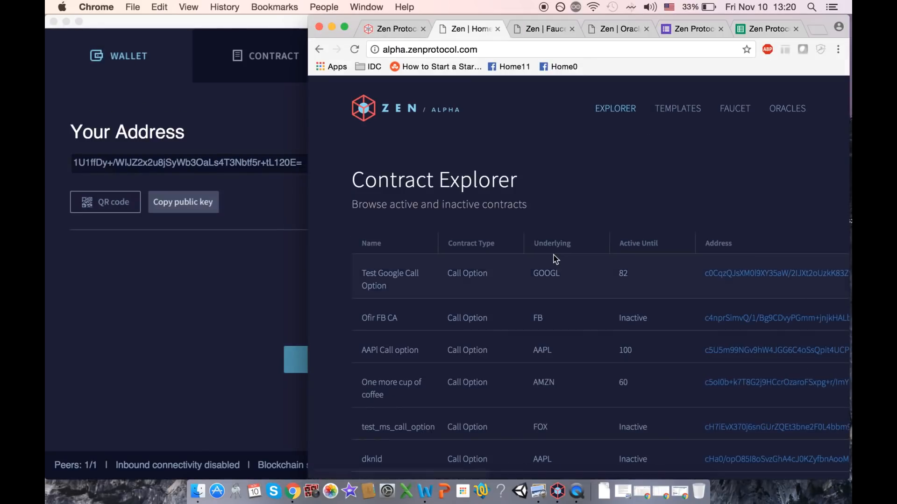
pyautogui.scroll(-3)
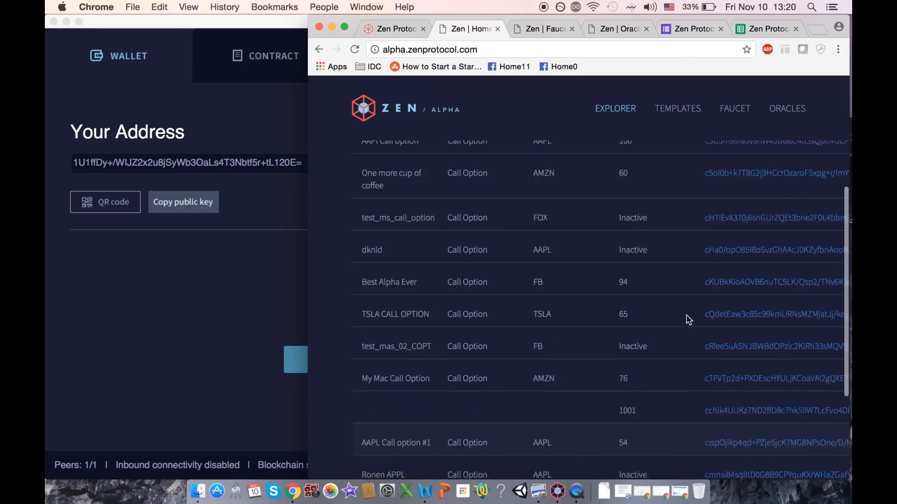
pyautogui.scroll(3)
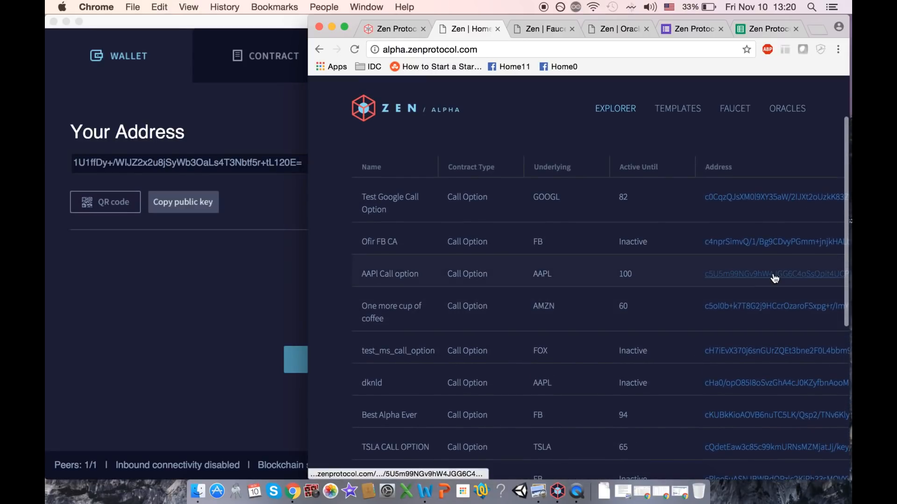
pyautogui.click(773, 274)
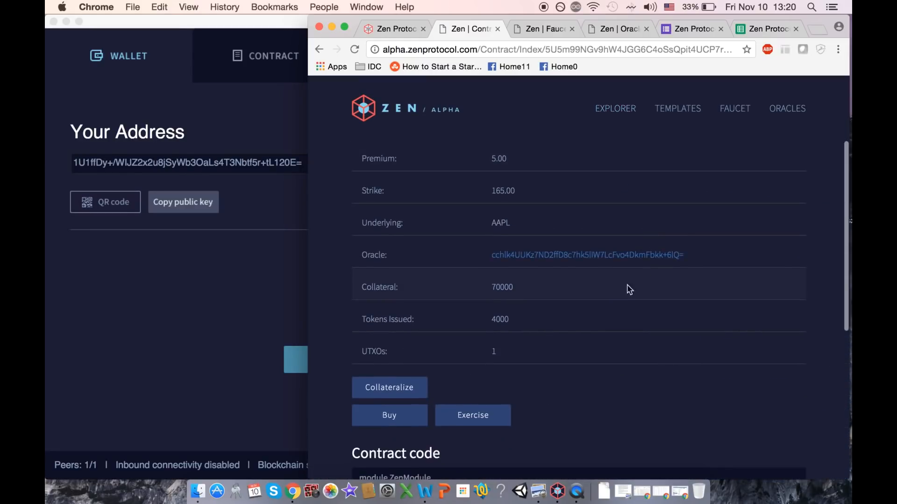
pyautogui.moveTo(473, 415)
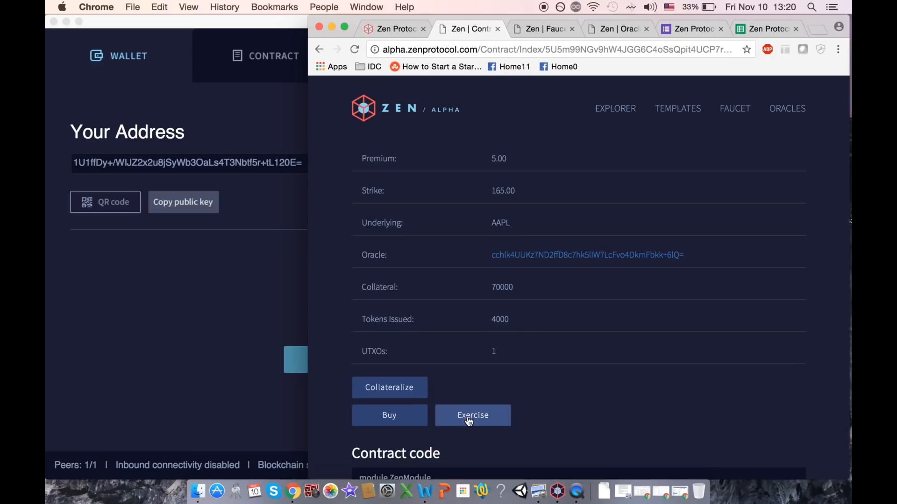
# Step: Exercise the call options with the return address submitted and copy the contract address for the wallet
pyautogui.click(473, 415)
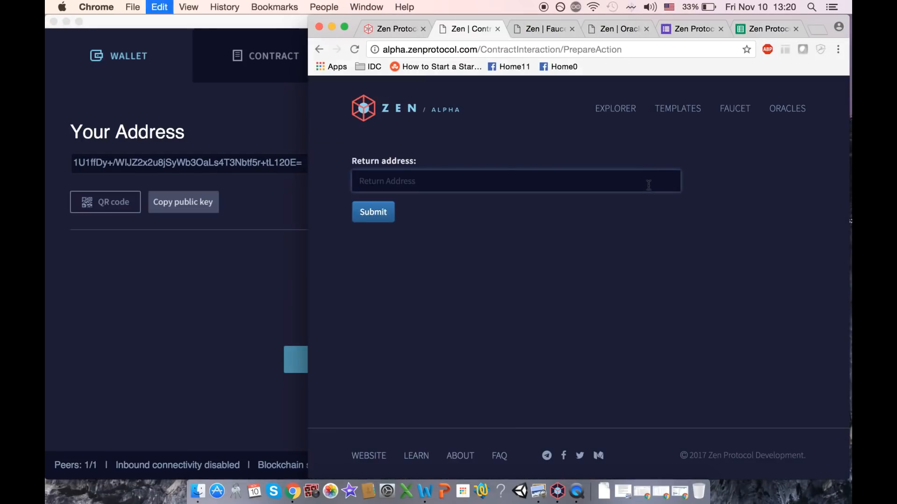
pyautogui.click(373, 212)
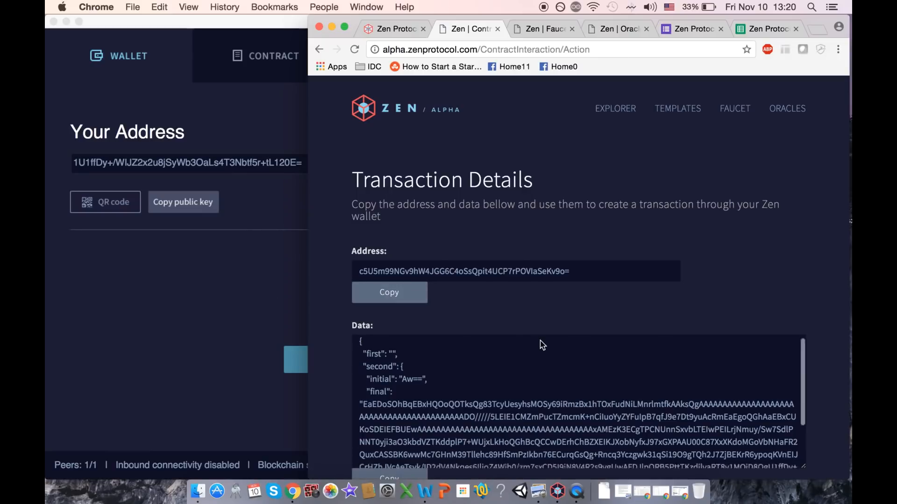
pyautogui.click(389, 293)
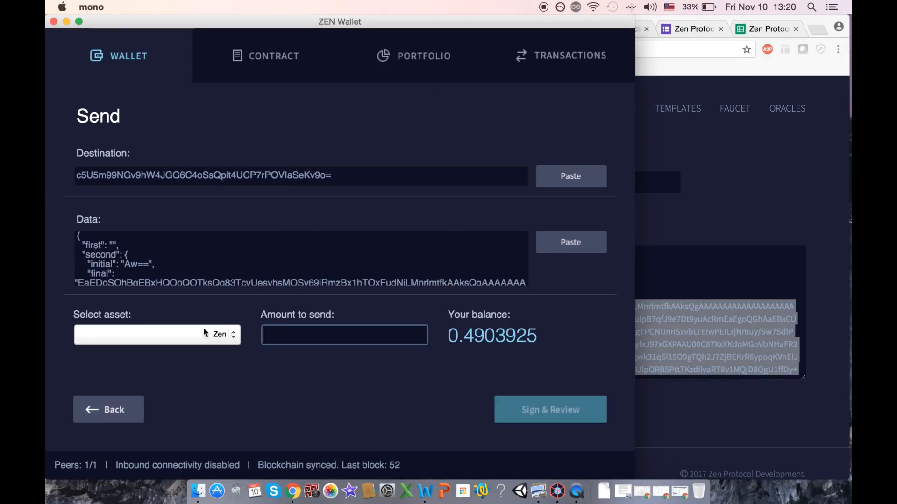
# Step: Send 2000 AAPl Call option tokens to exercise them and show the incoming 16000 Zen in history
pyautogui.click(157, 335)
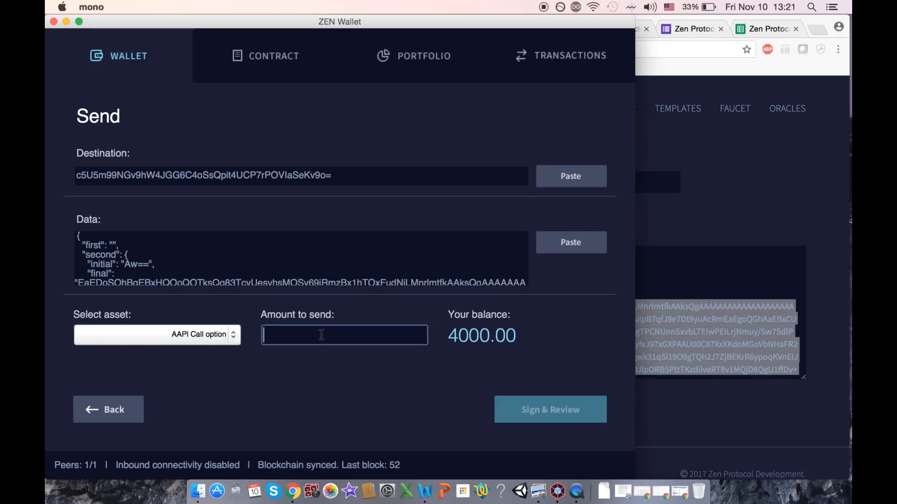
pyautogui.write('2000')
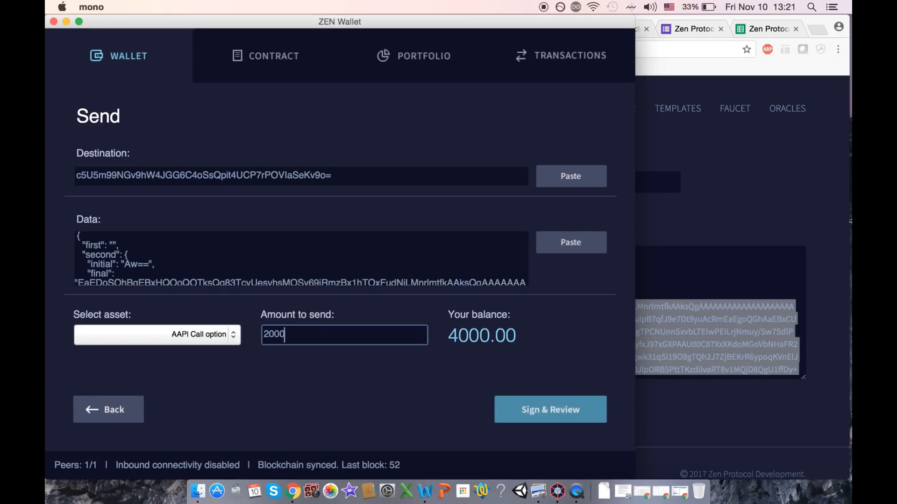
pyautogui.moveTo(550, 409)
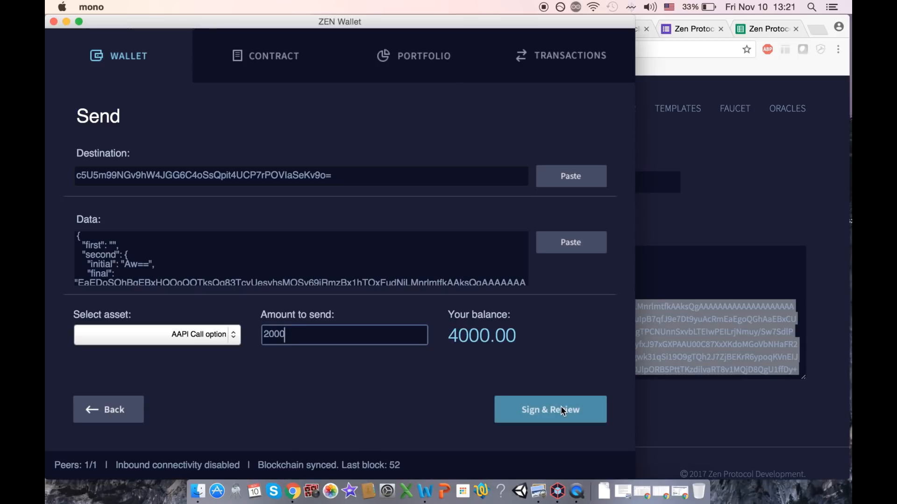
pyautogui.click(549, 409)
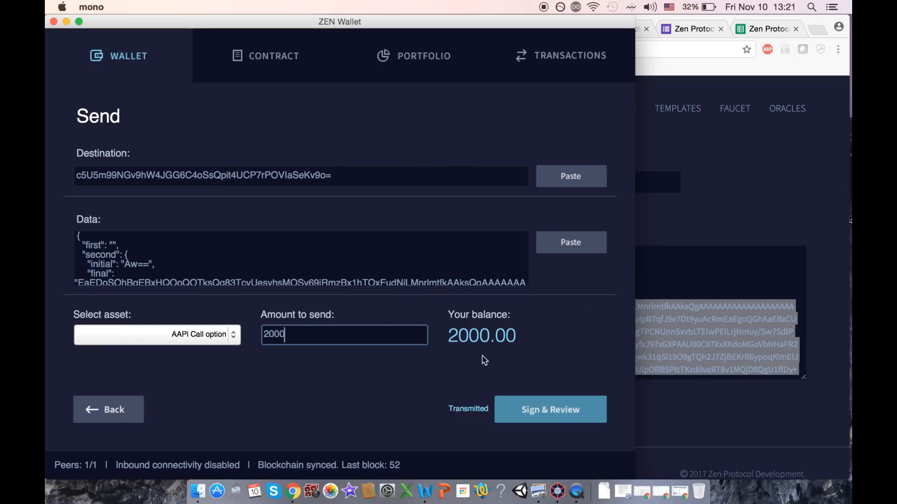
pyautogui.click(560, 55)
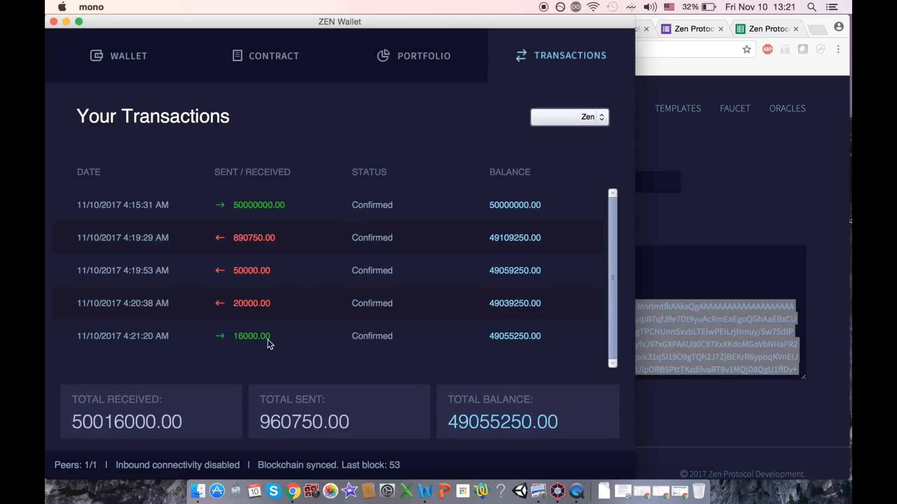
# Step: Confirm 2000.00 AAPl Call option tokens remain in the portfolio, then select the exercise transaction's Data field in Chrome
pyautogui.click(423, 56)
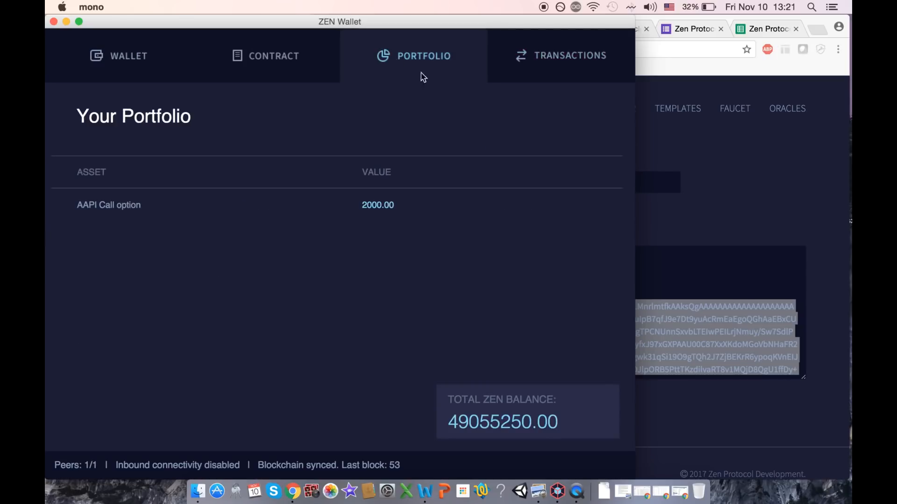
pyautogui.moveTo(559, 45)
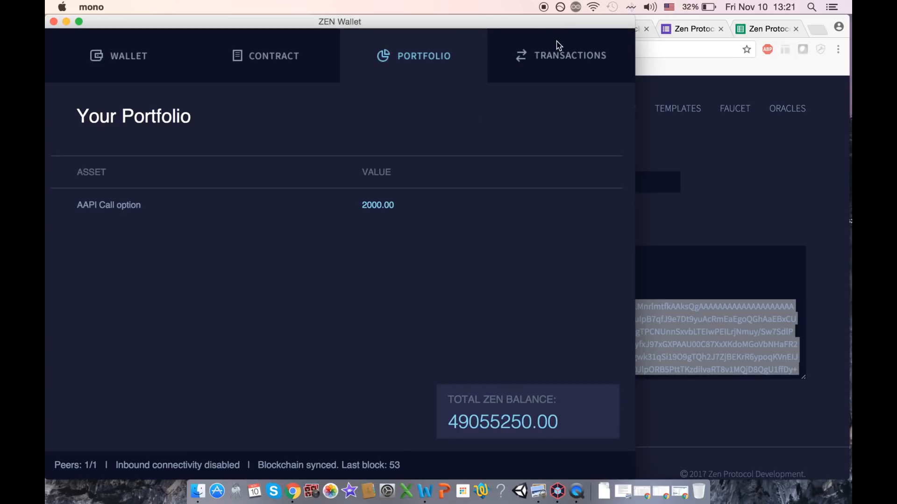
pyautogui.click(118, 55)
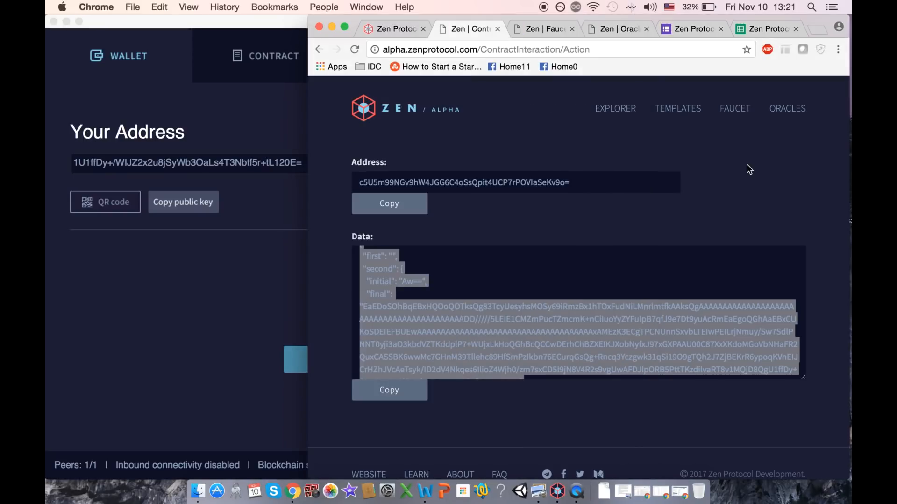
pyautogui.click(572, 315)
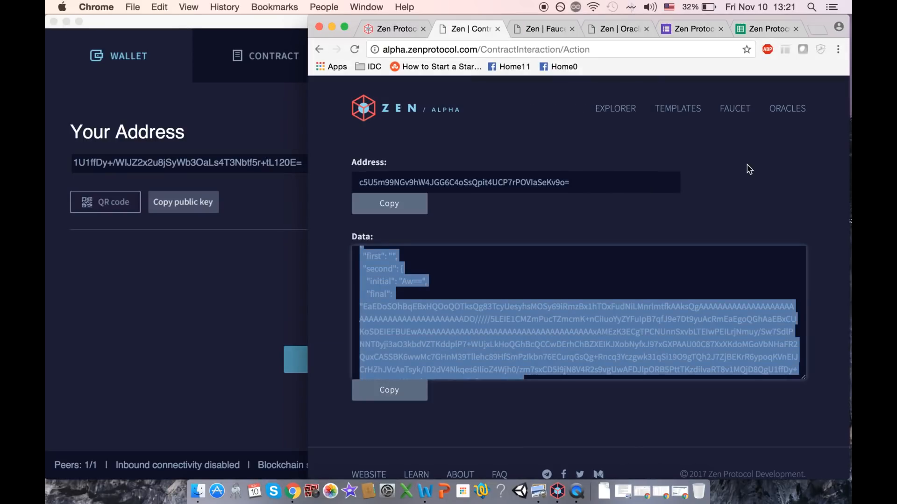